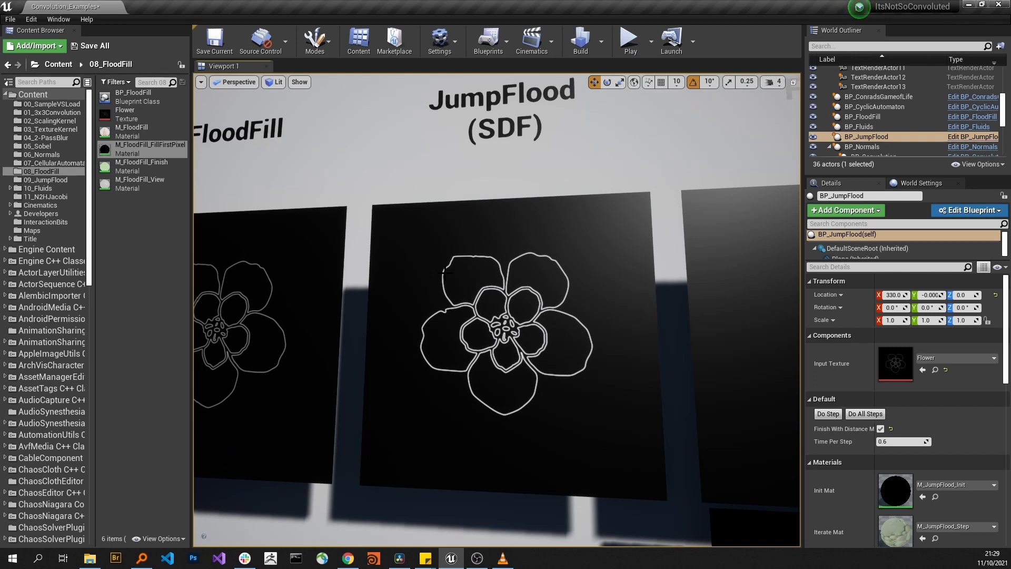
mouse_move(563, 242)
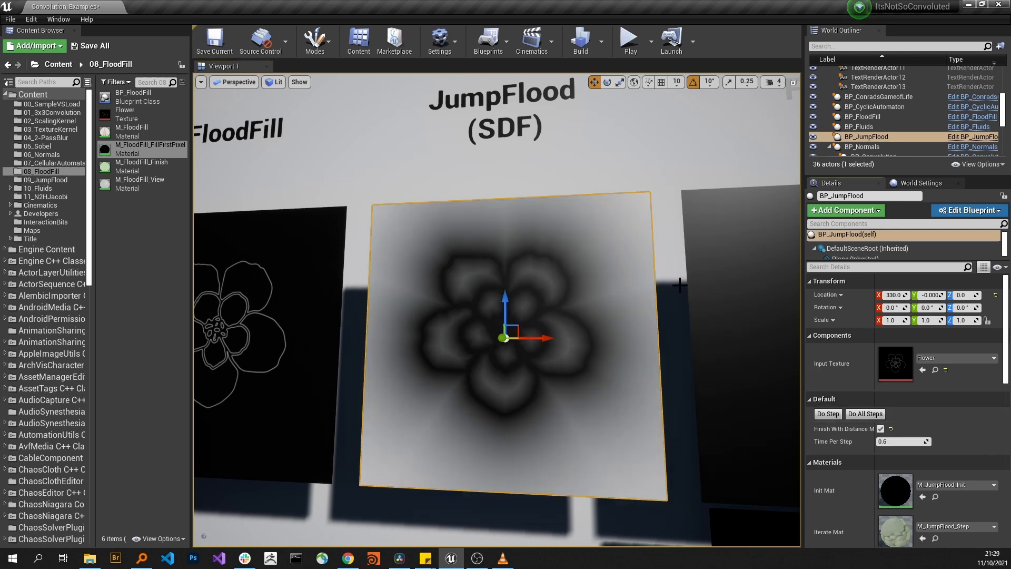
mouse_move(549, 256)
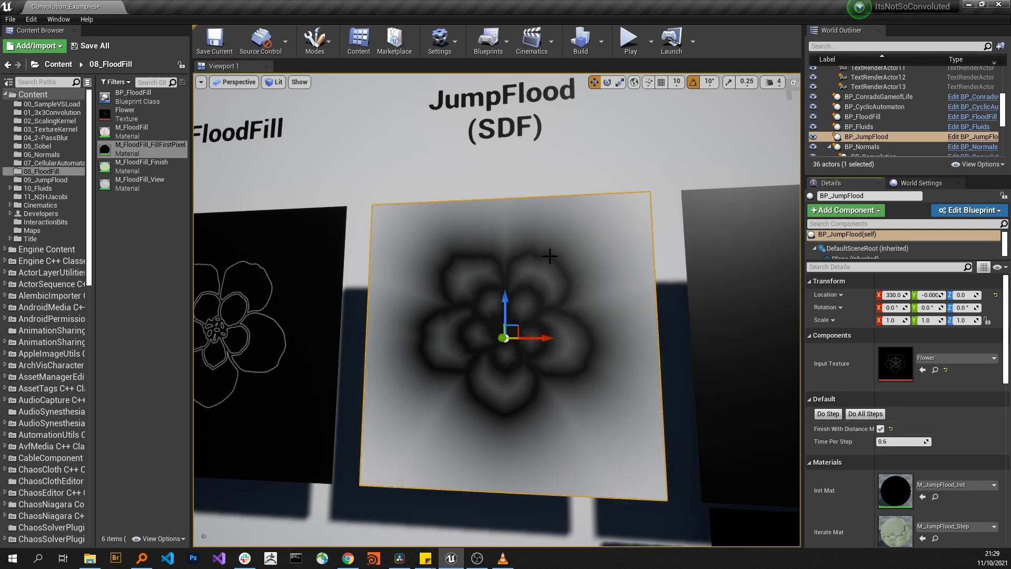
mouse_move(567, 399)
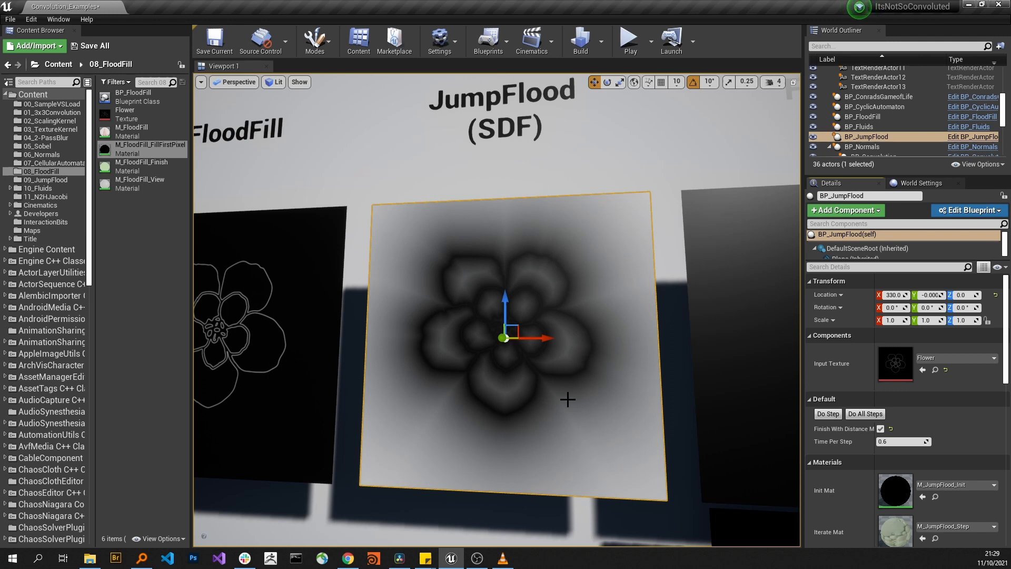
mouse_move(577, 380)
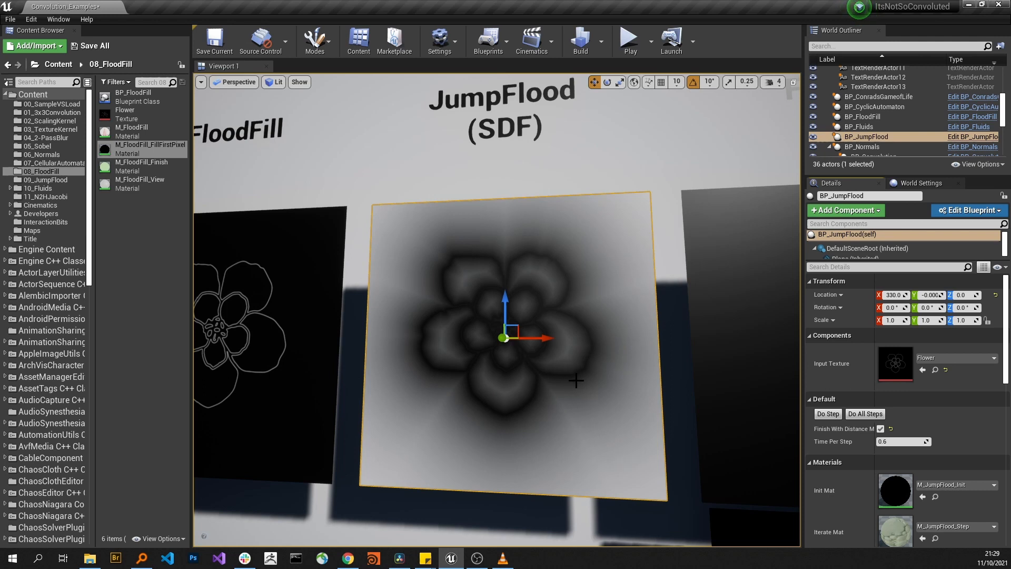
mouse_move(638, 467)
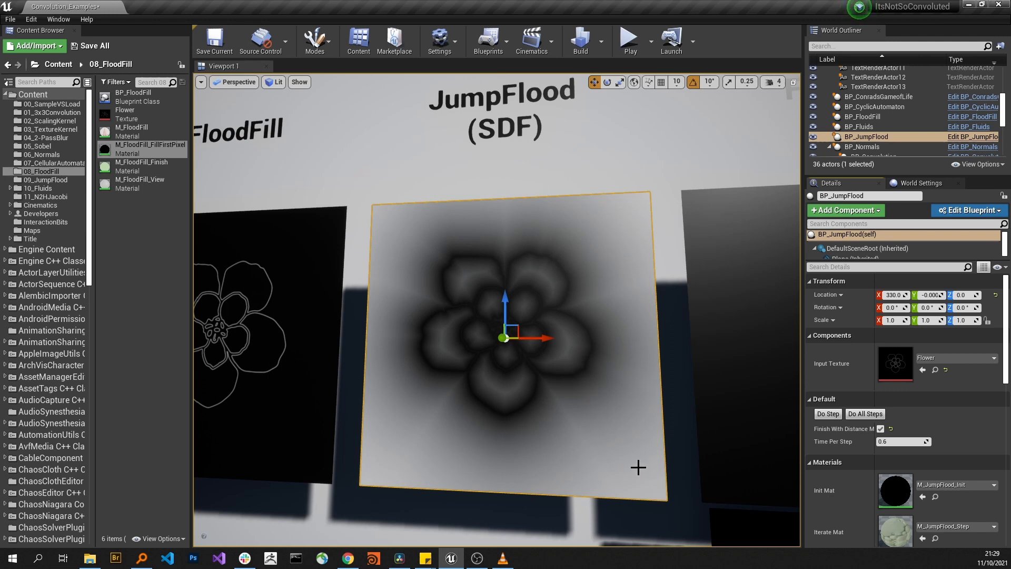
mouse_move(662, 493)
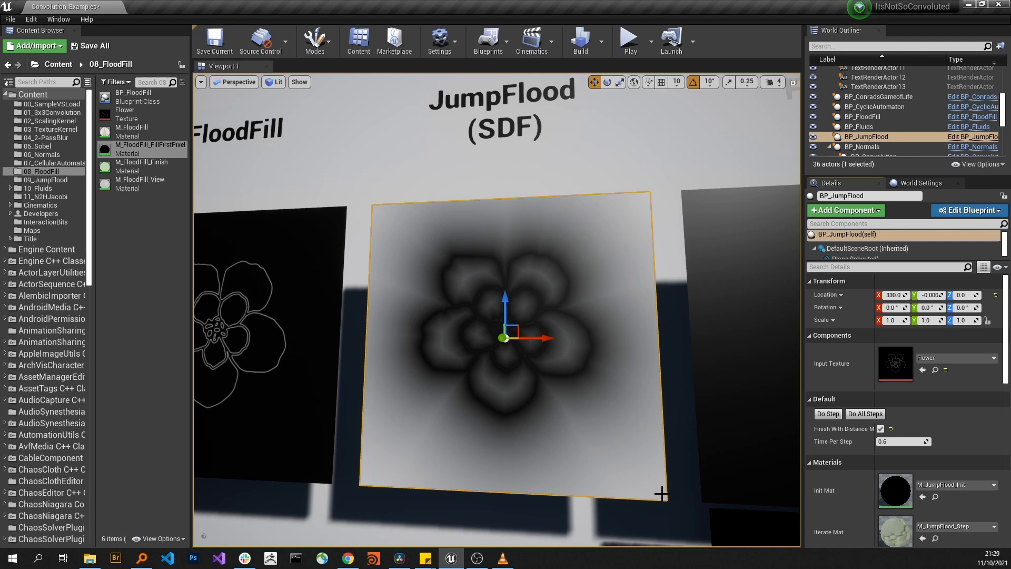
mouse_move(571, 374)
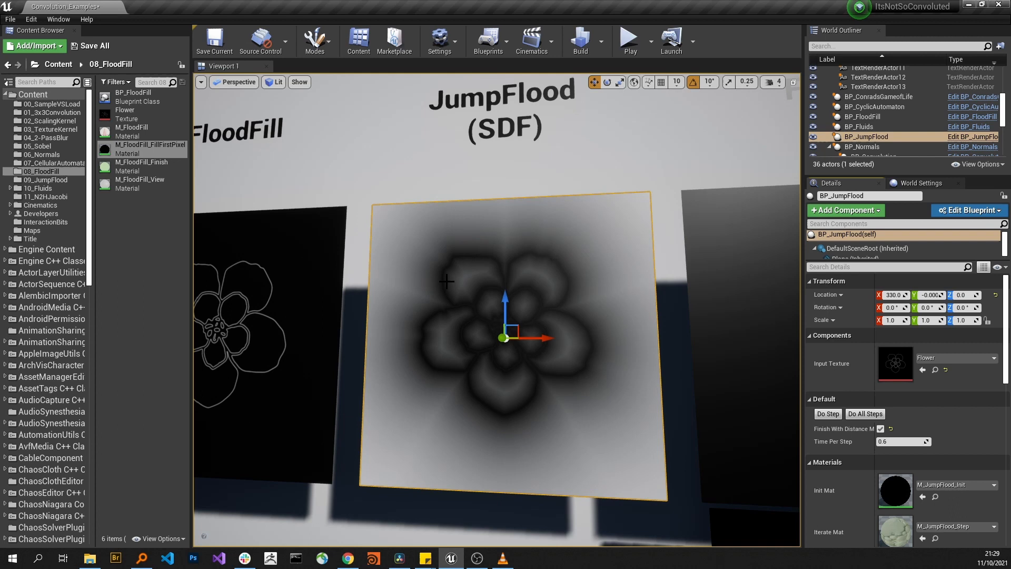
mouse_move(447, 355)
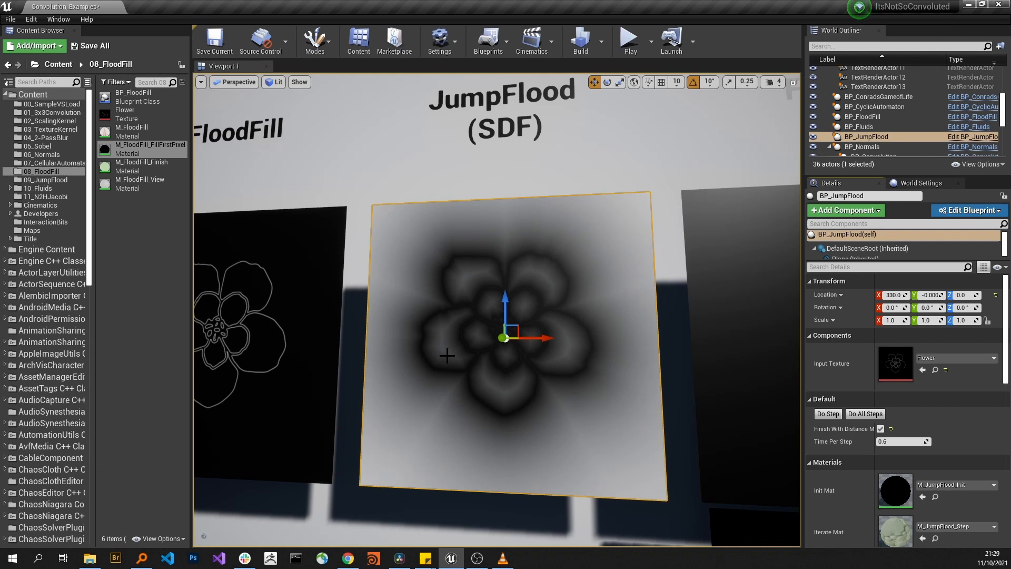
mouse_move(493, 392)
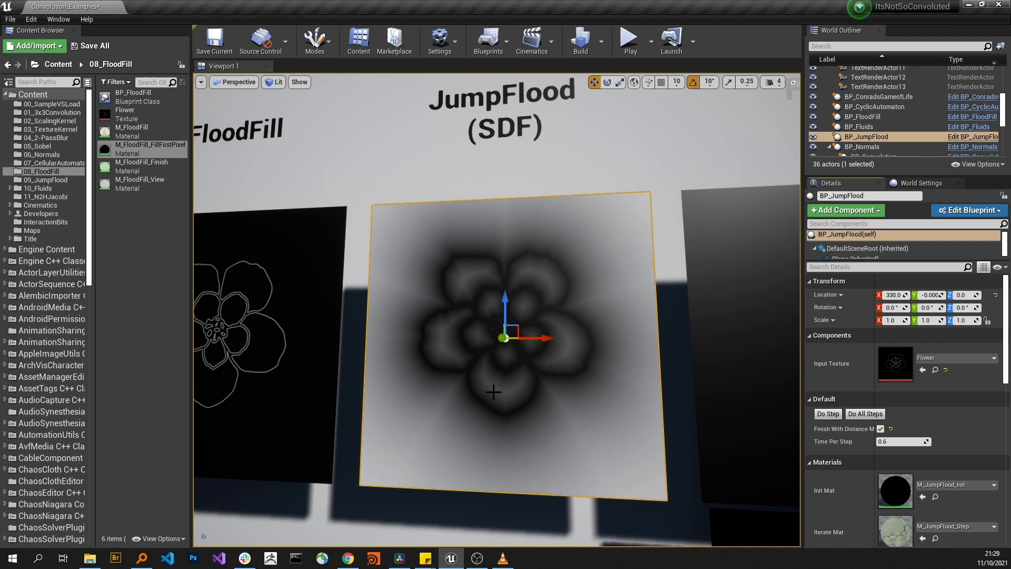
mouse_move(493, 407)
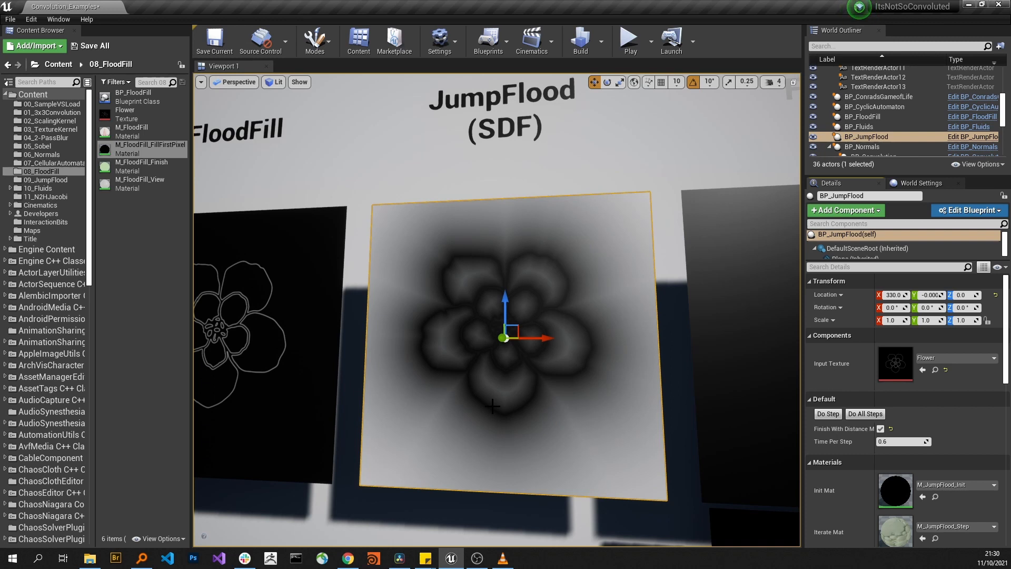
mouse_move(477, 320)
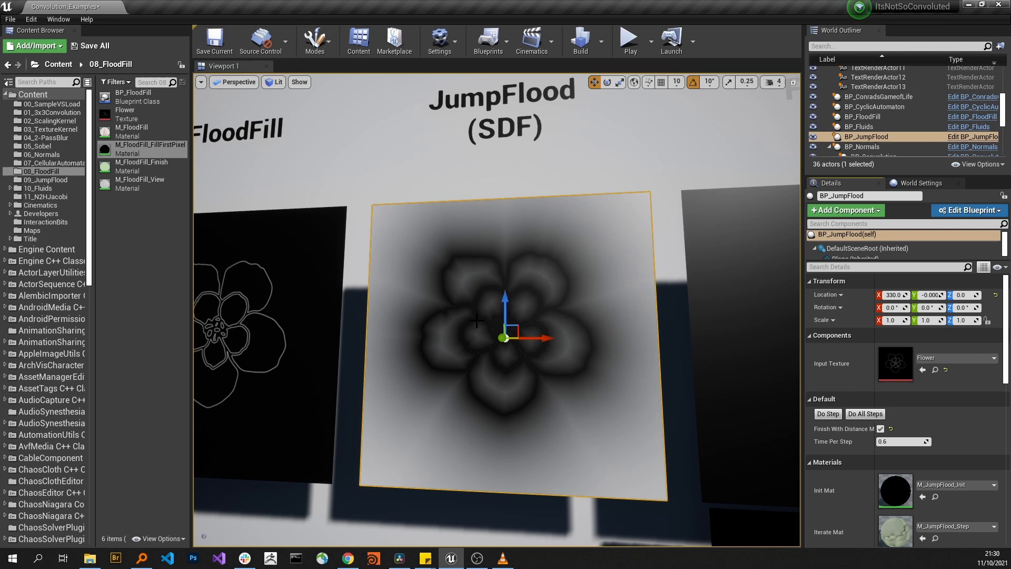
mouse_move(483, 359)
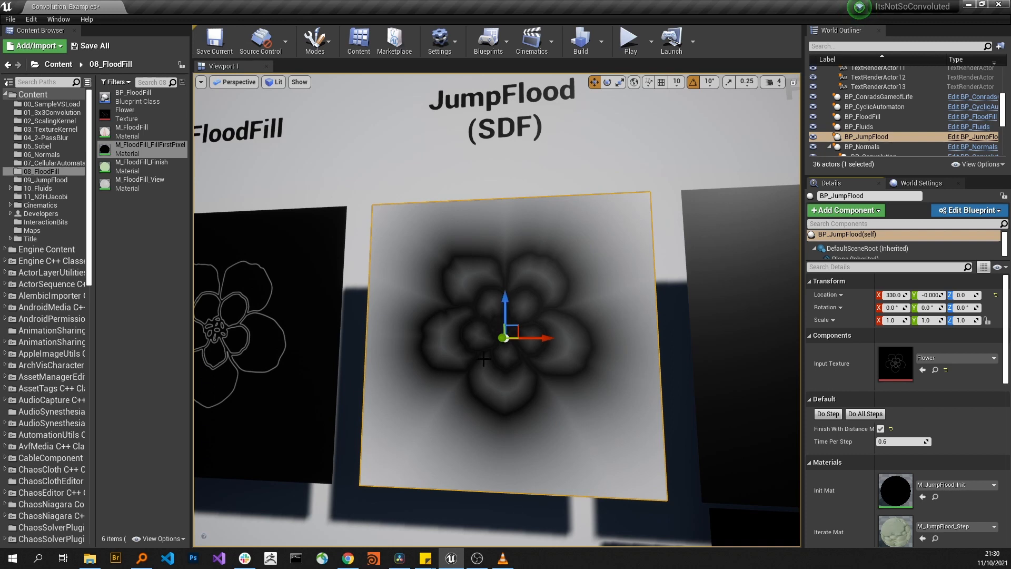
- Run the first Do Step pass on BP_JumpFlood, tinting the flower outline purple-blue
left_click(827, 413)
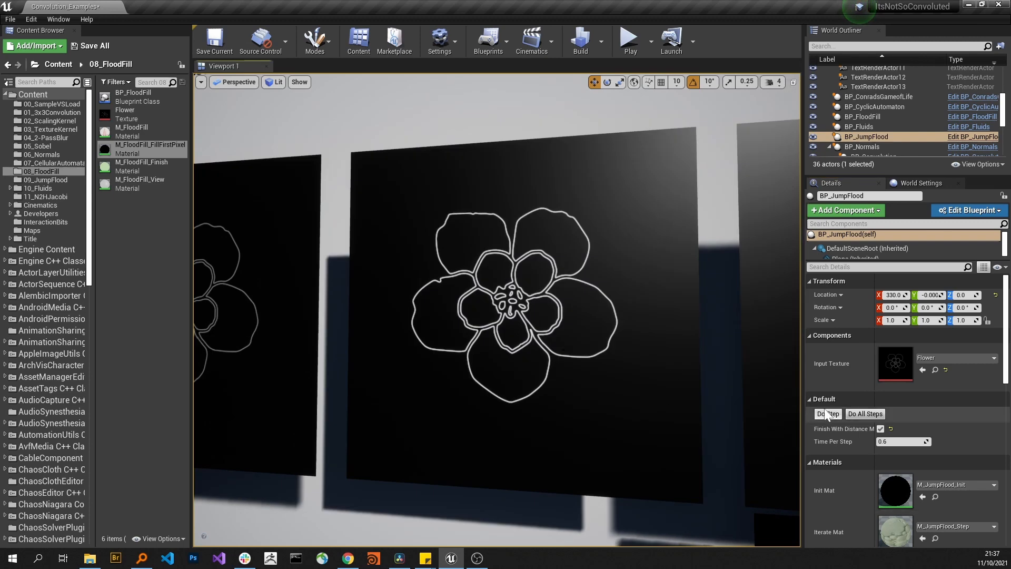
left_click(828, 413)
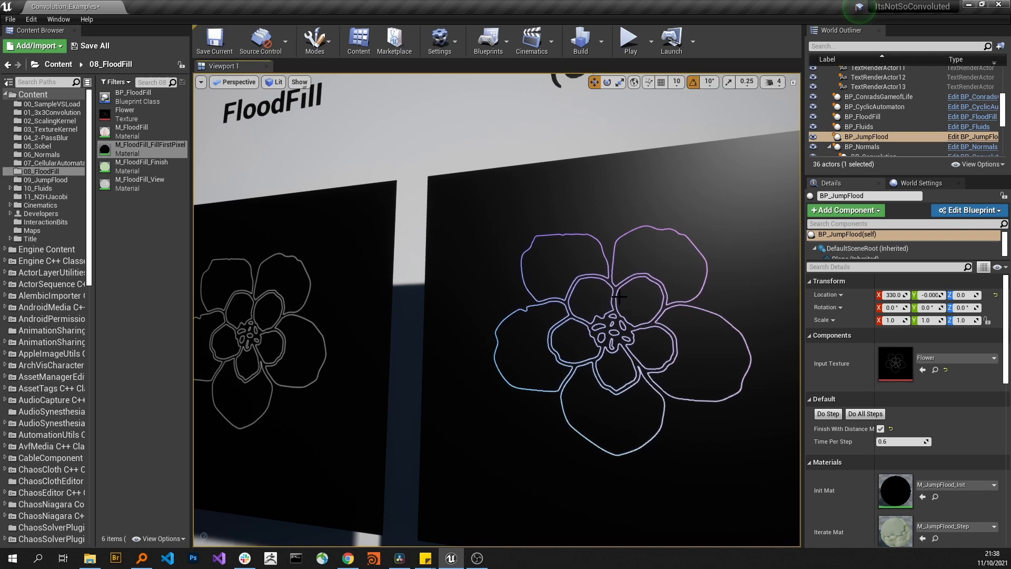
mouse_move(633, 309)
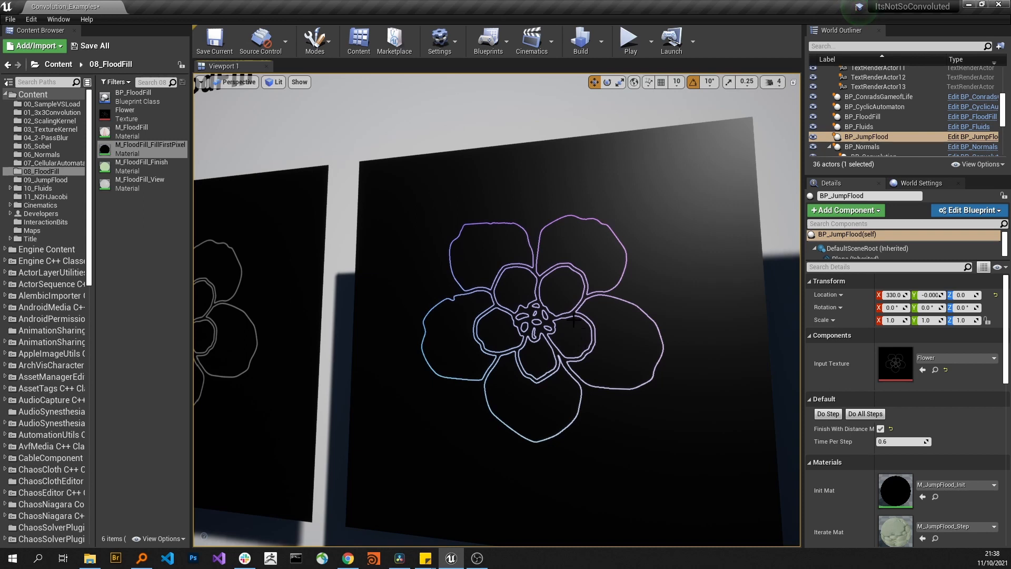
mouse_move(541, 282)
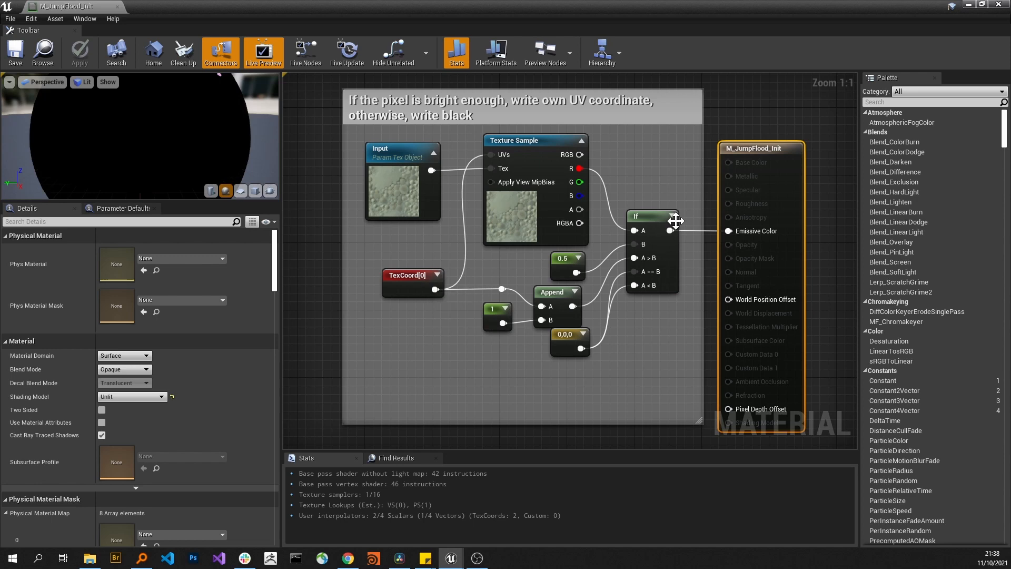
- Inspect the If, Texture Sample, TexCoord and Constant 1 nodes of M_JumpFlood_Init
left_click(651, 215)
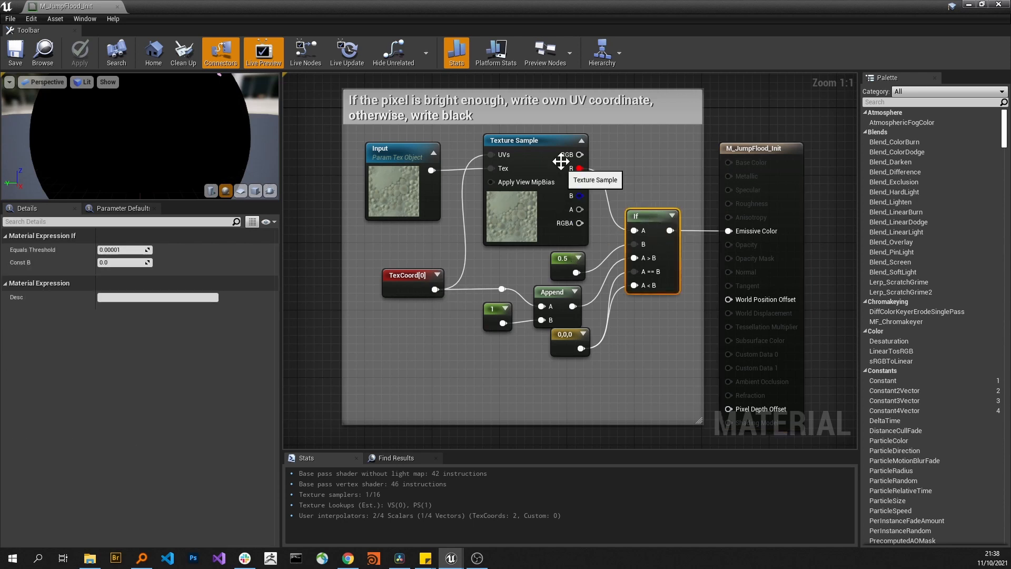
left_click(535, 140)
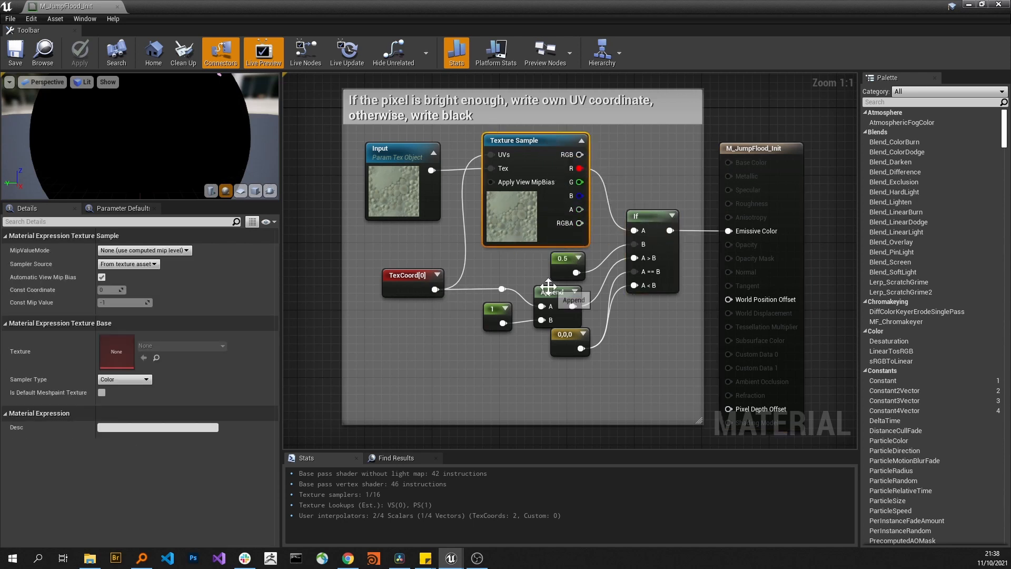
left_click(412, 274)
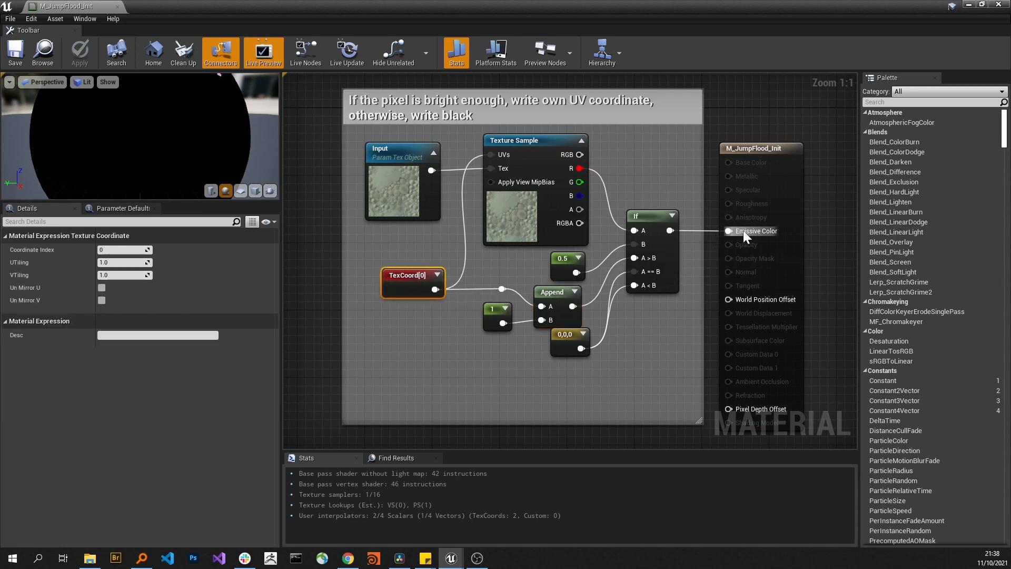
mouse_move(463, 341)
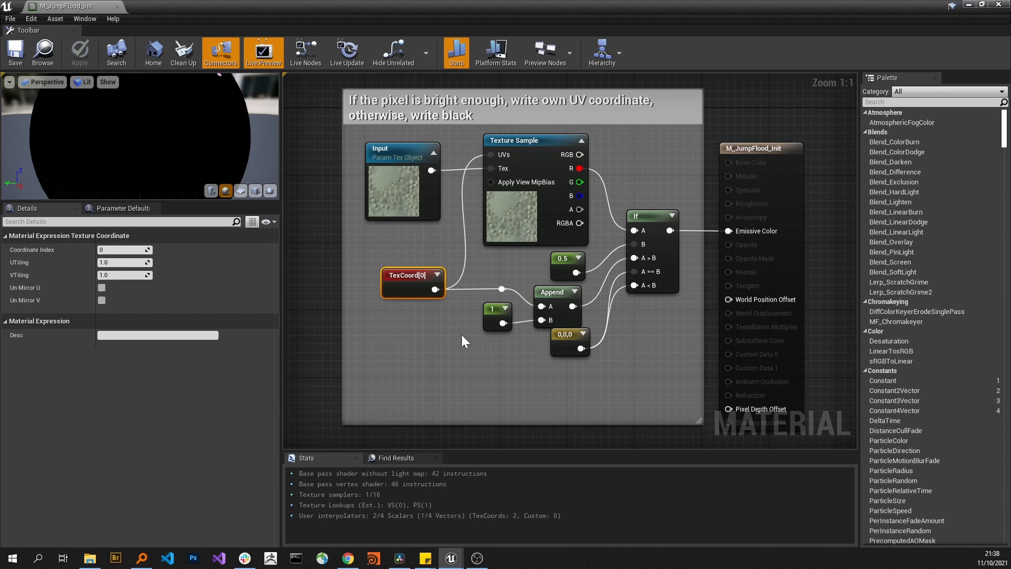
mouse_move(469, 380)
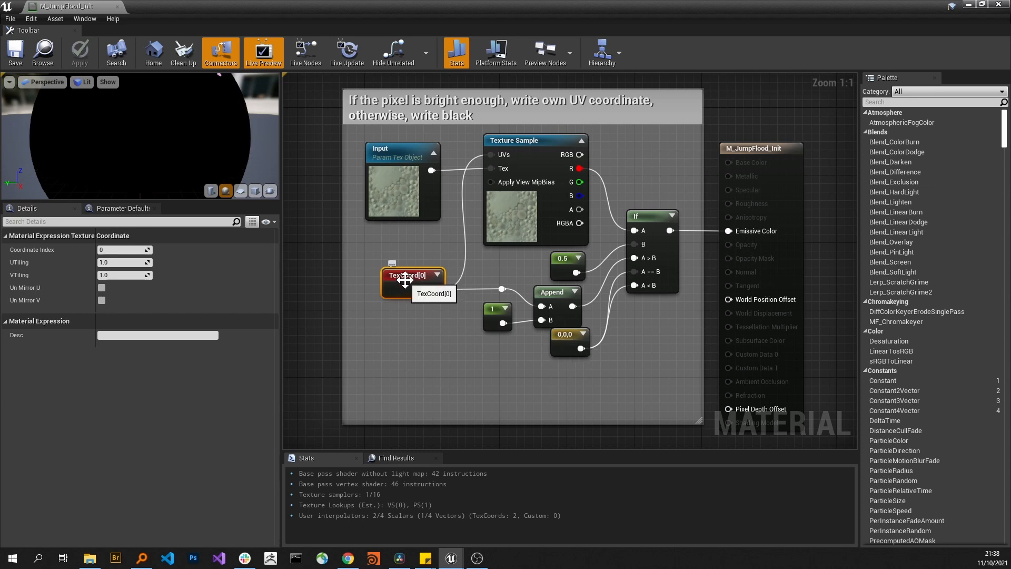
left_click(493, 309)
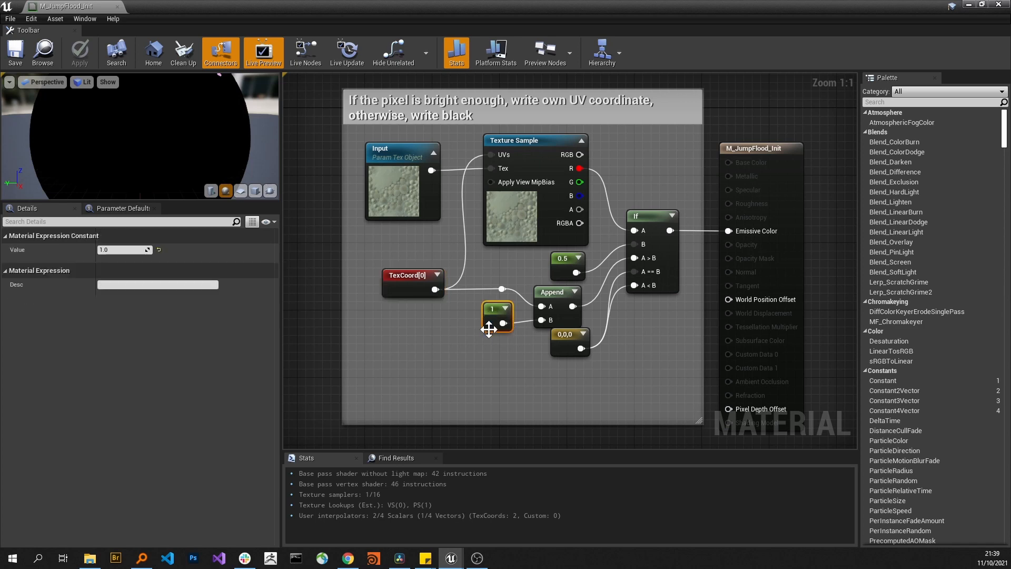
left_click(567, 338)
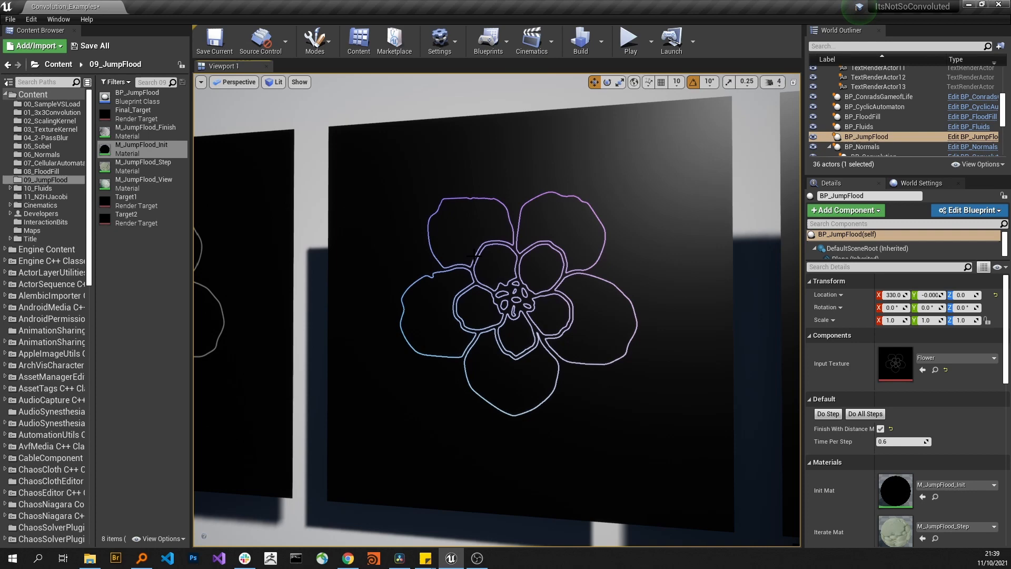
mouse_move(471, 257)
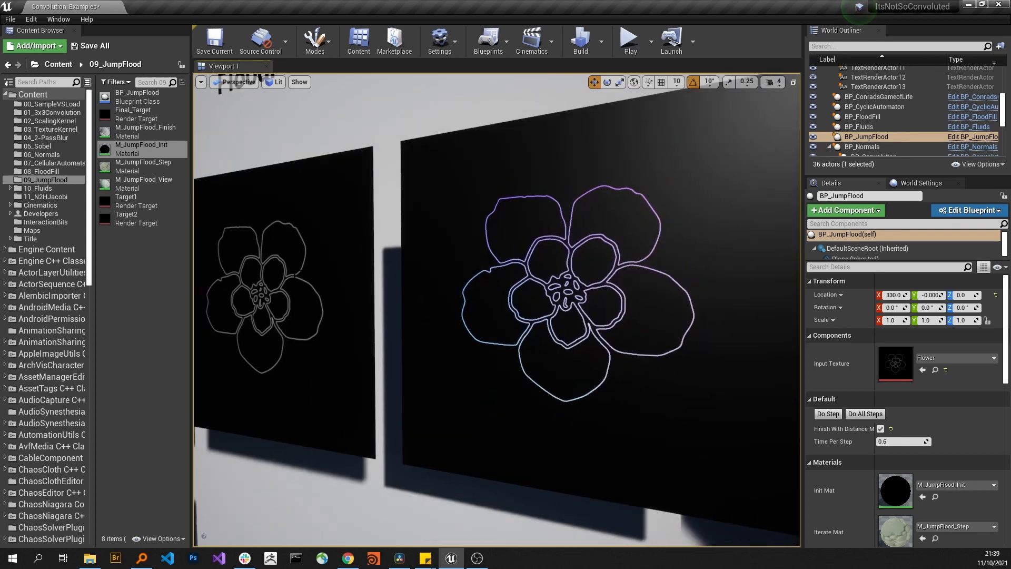
- Select BP_FloodFill beside the JumpFlood board to compare, then reselect BP_JumpFlood
left_click(862, 117)
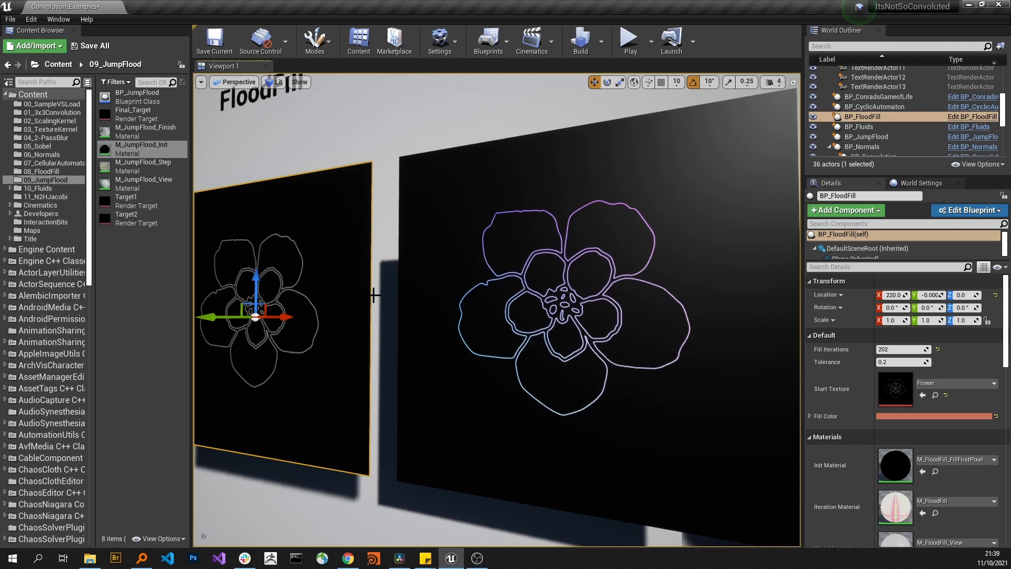
left_click(867, 137)
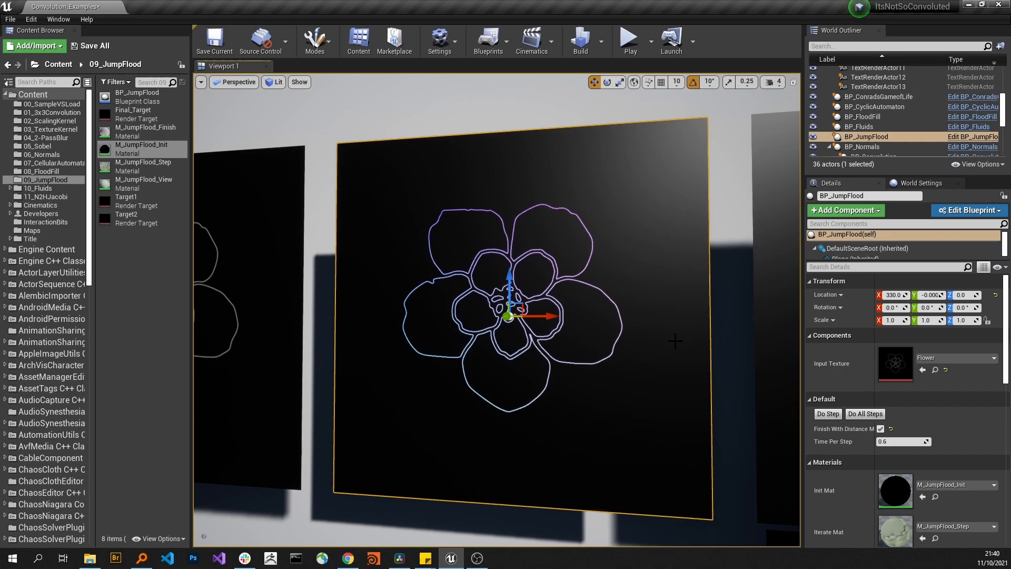
left_click(193, 558)
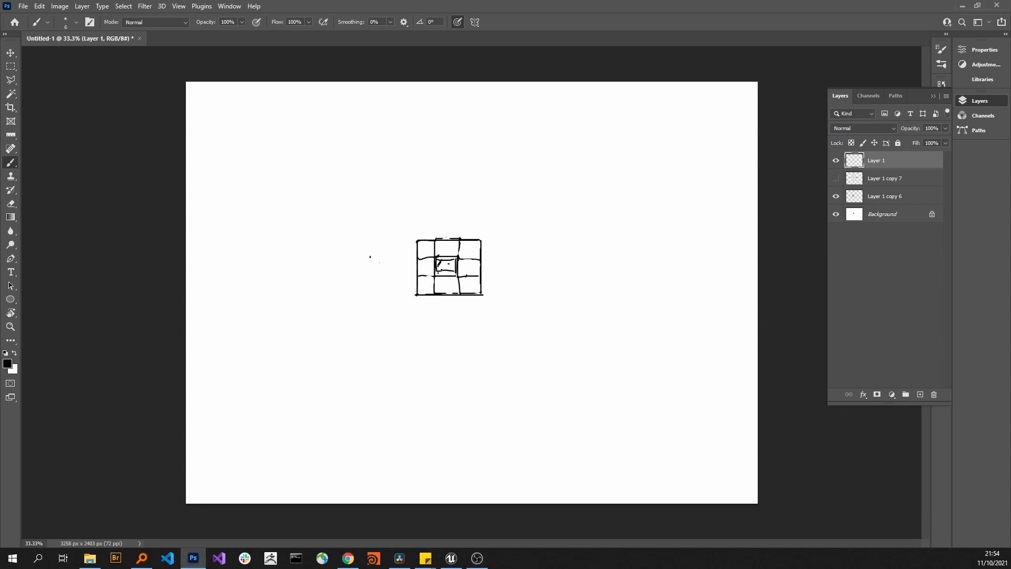
- Hatch the centre cell, reveal the nine spread sample squares and label the half-image arrow
left_click_drag(438, 265, 452, 271)
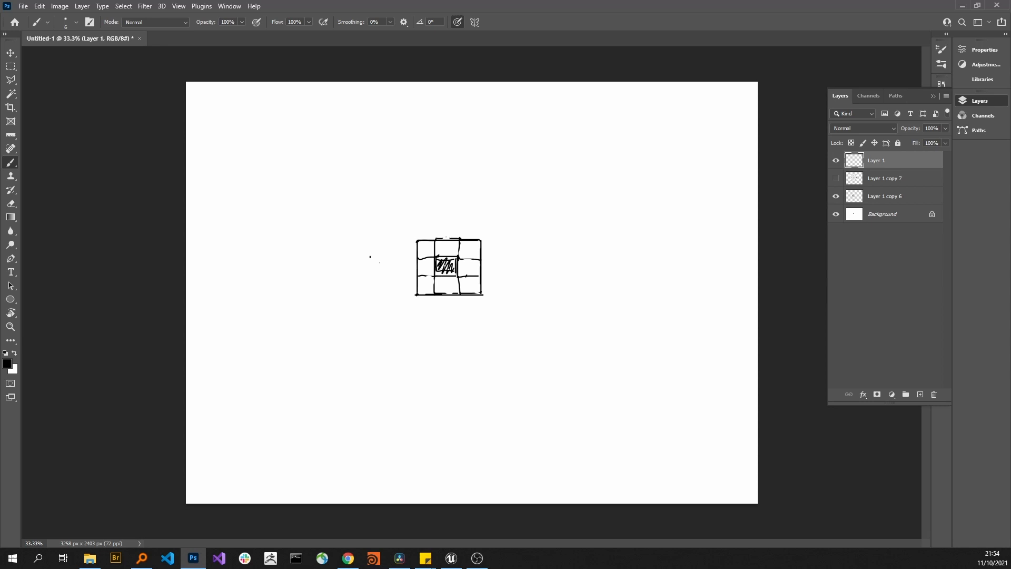
left_click_drag(427, 225, 231, 114)
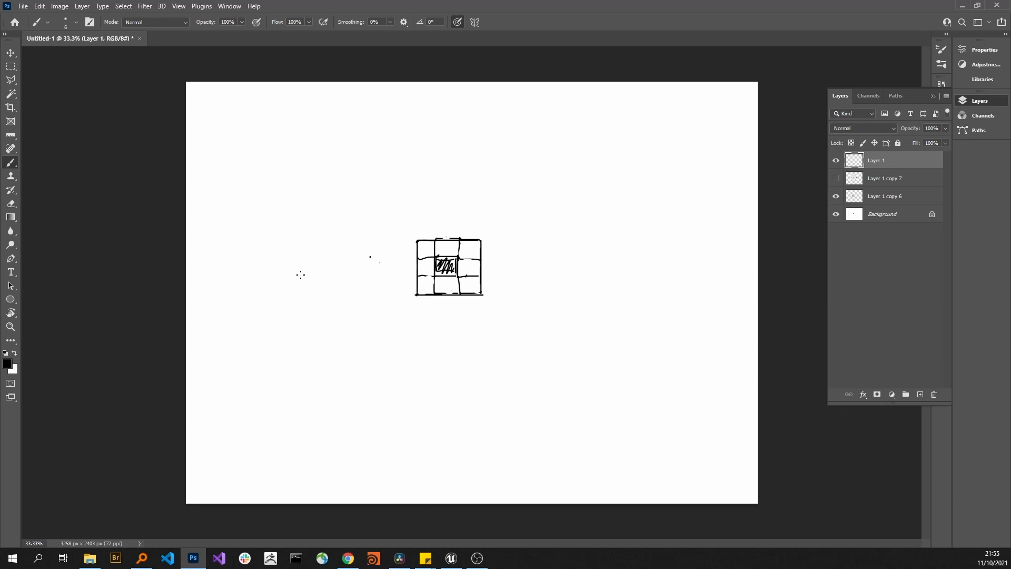
mouse_move(478, 235)
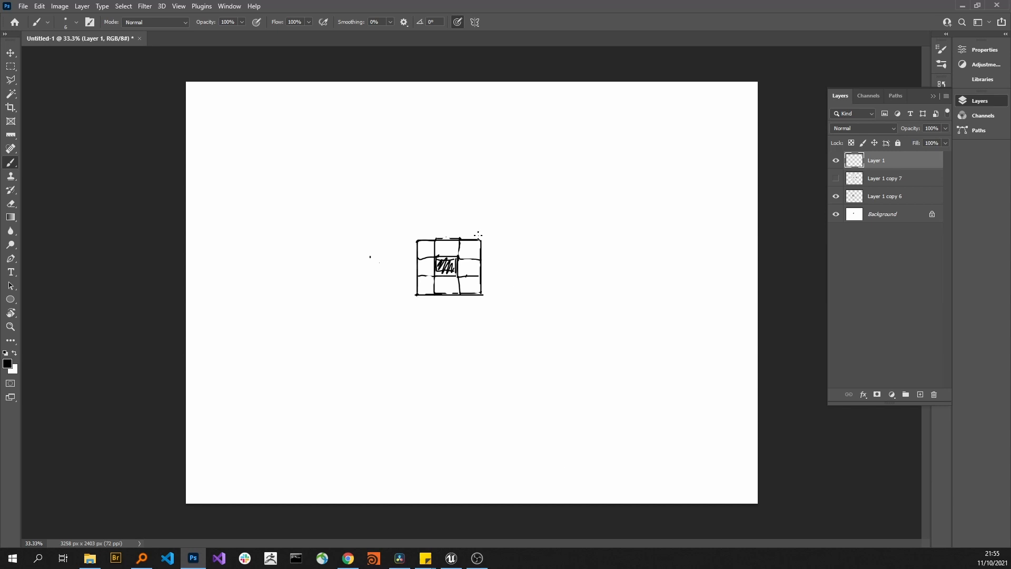
left_click(835, 178)
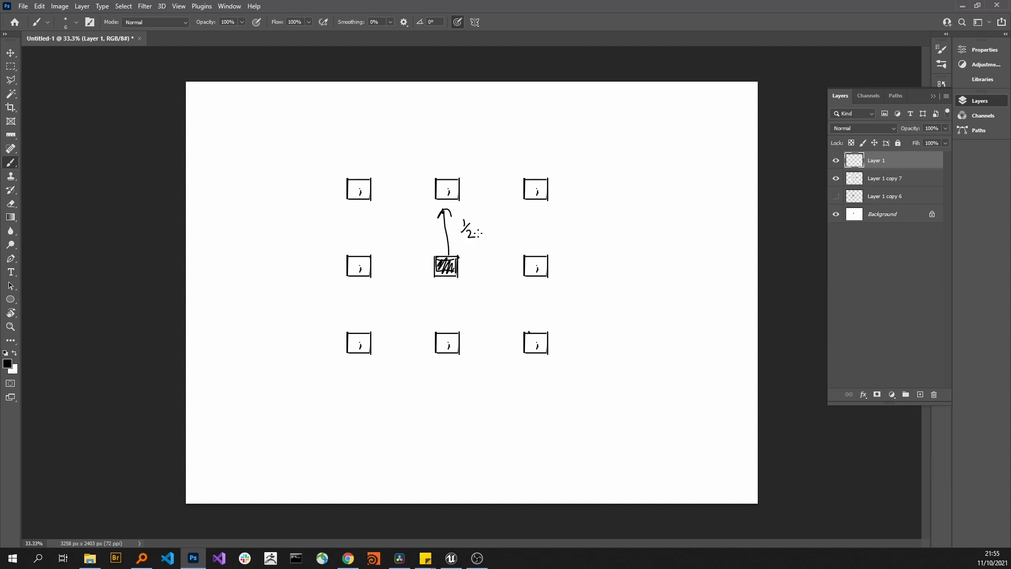
left_click_drag(471, 230, 490, 231)
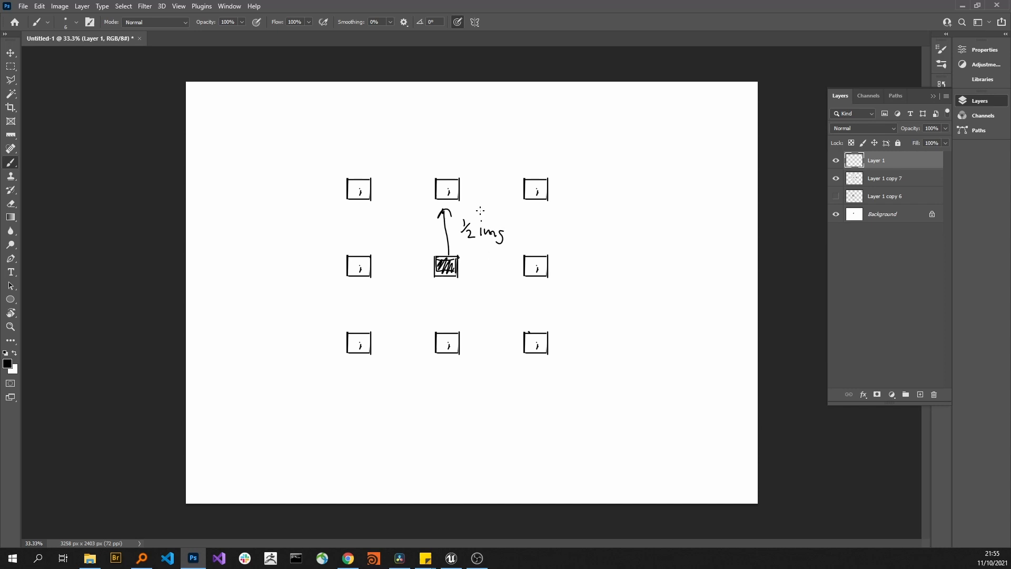
mouse_move(496, 235)
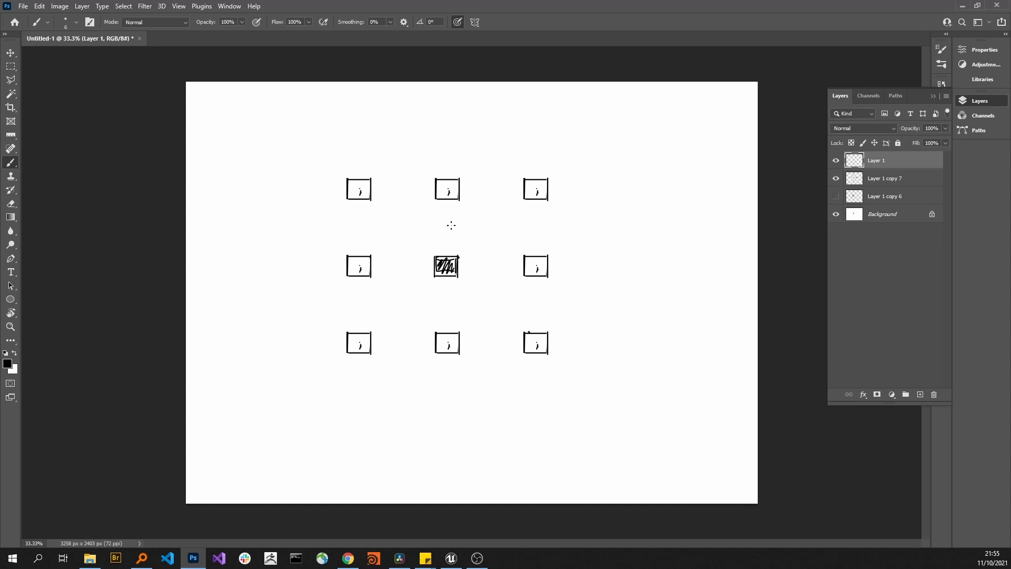
mouse_move(445, 209)
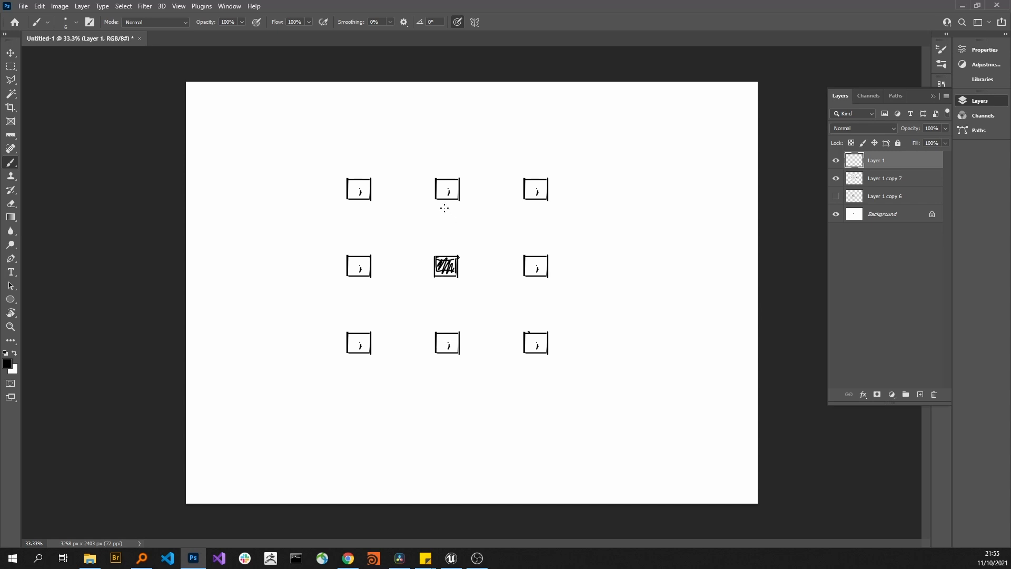
- Add the 1 px arrow above the grid and sketch an empty square graph frame beside it
left_click_drag(449, 207, 449, 246)
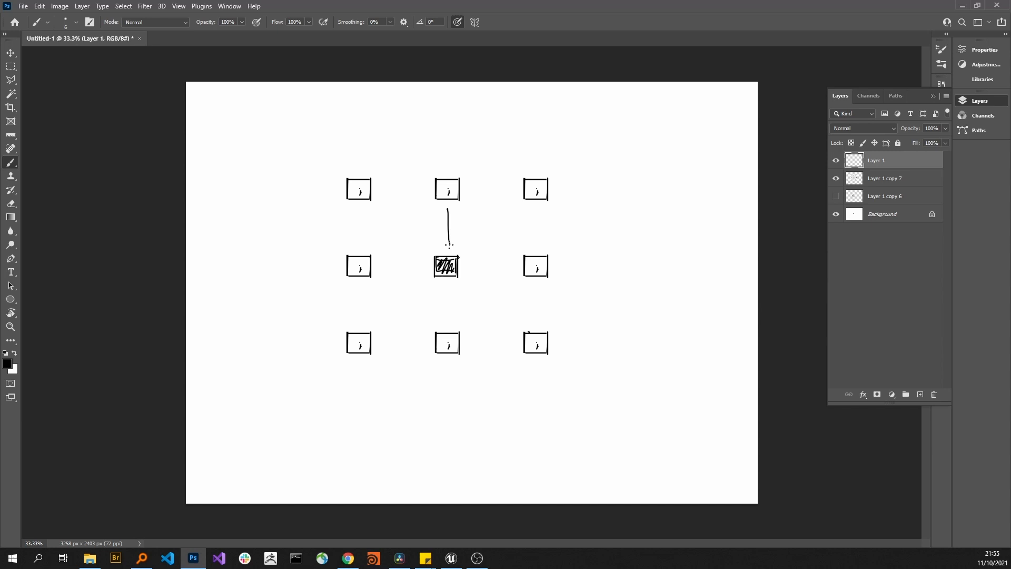
key("ctrl+z")
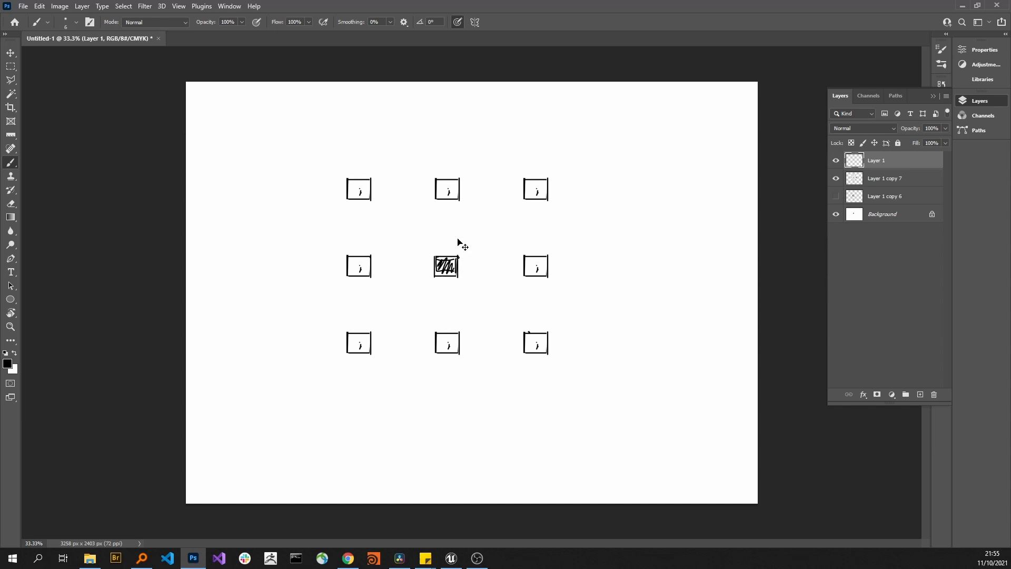
left_click_drag(452, 209, 452, 249)
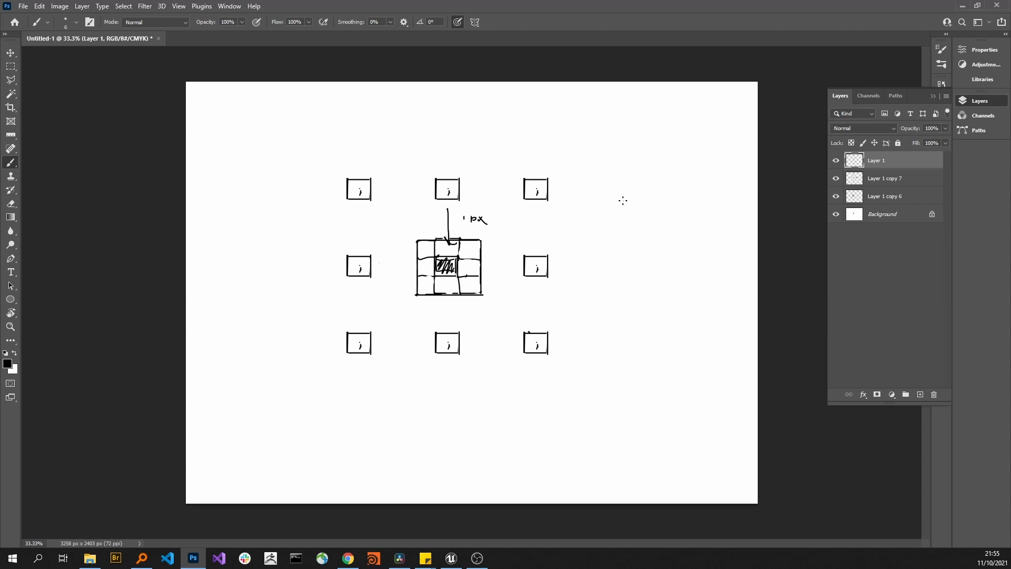
left_click_drag(598, 261, 690, 186)
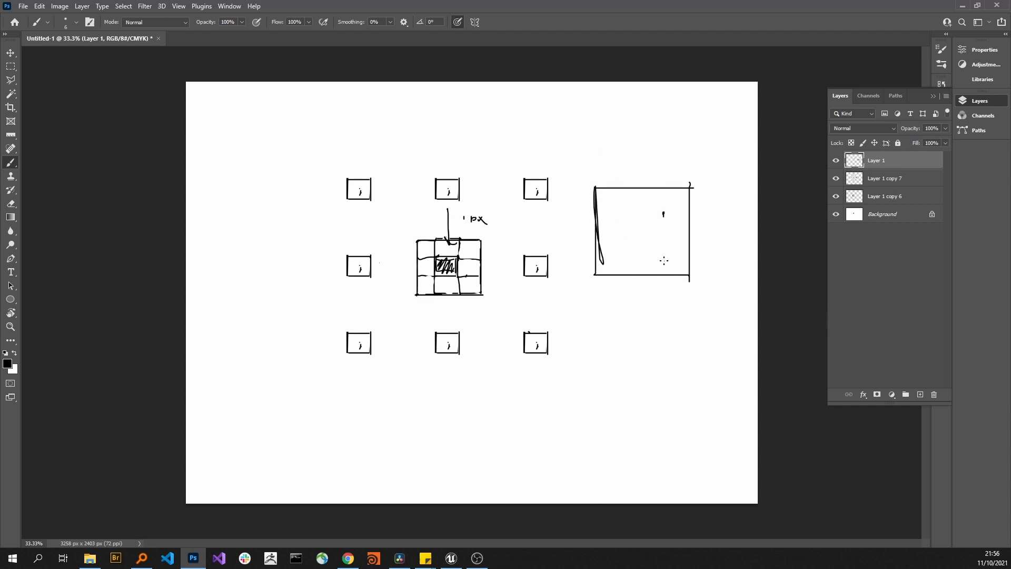
- Draw a curve with a low hump and a tall spike inside the square graph frame
left_click_drag(607, 276, 685, 257)
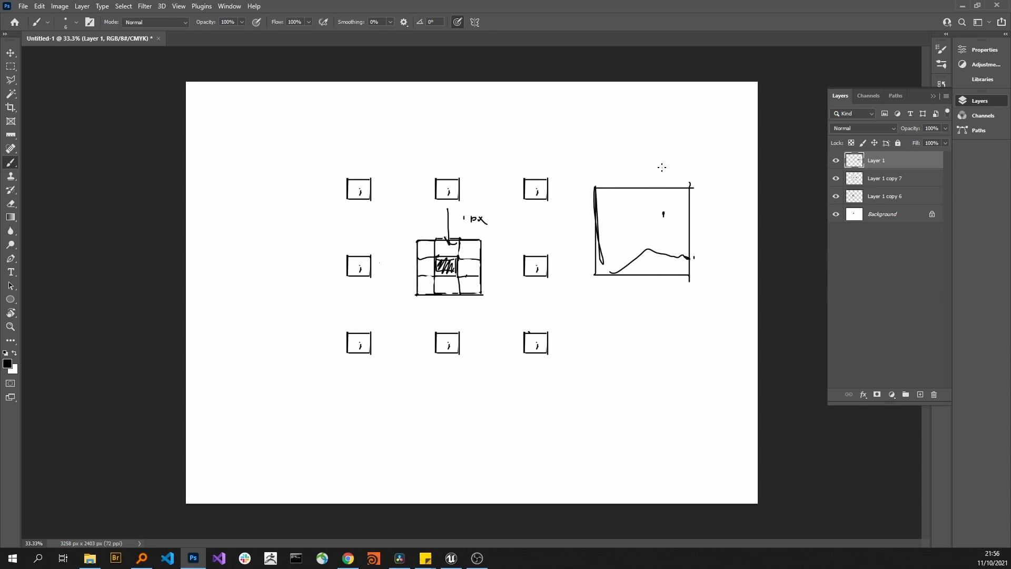
left_click_drag(651, 174, 664, 213)
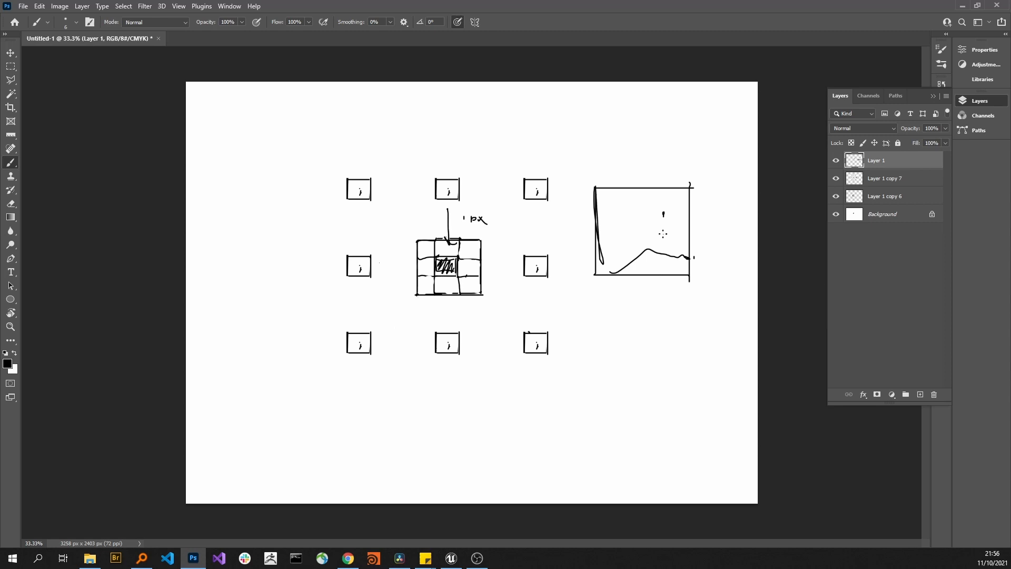
mouse_move(635, 214)
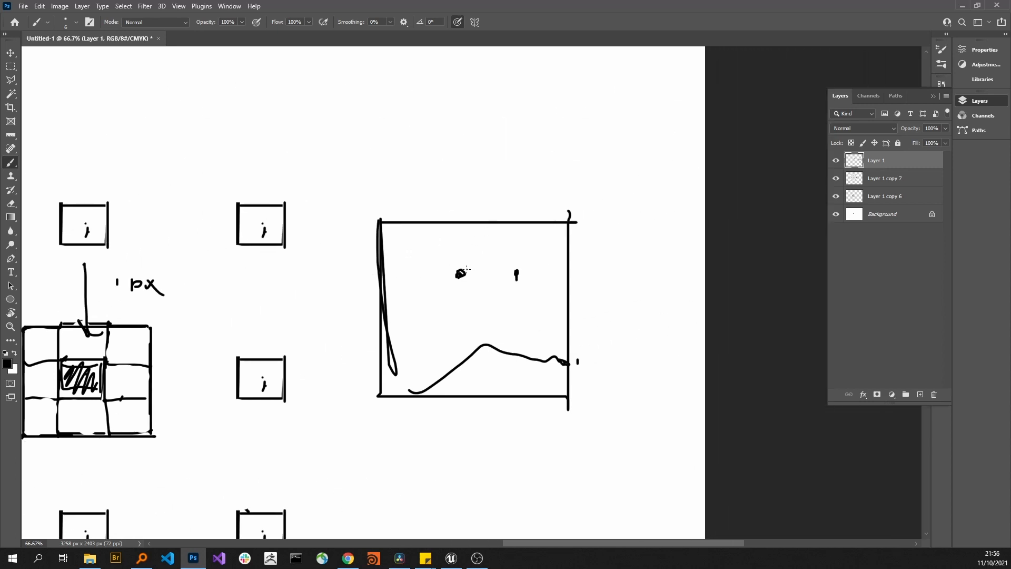
- Mark two points above the curve and join them with an arc arrow
left_click_drag(461, 270, 510, 270)
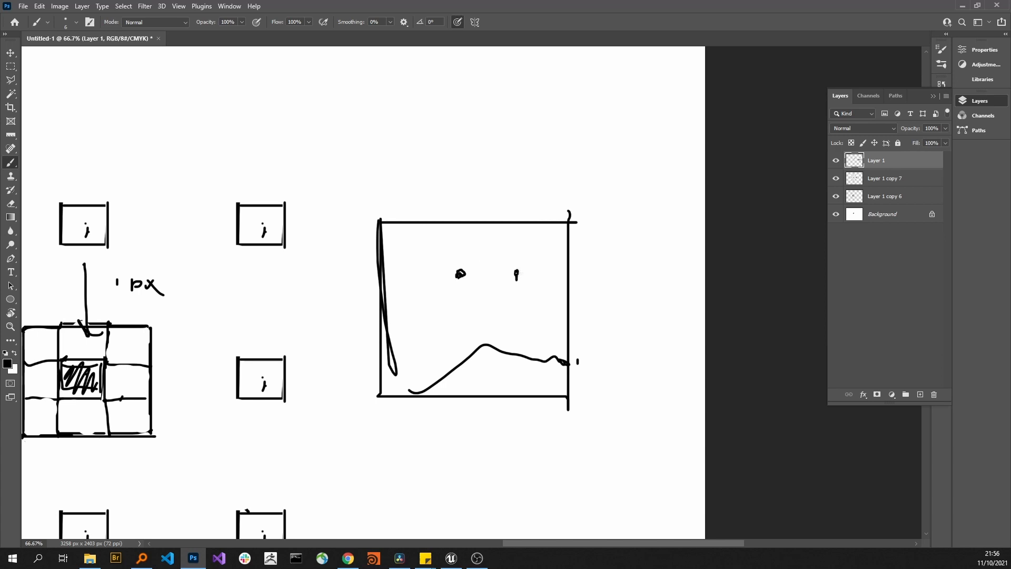
mouse_move(522, 347)
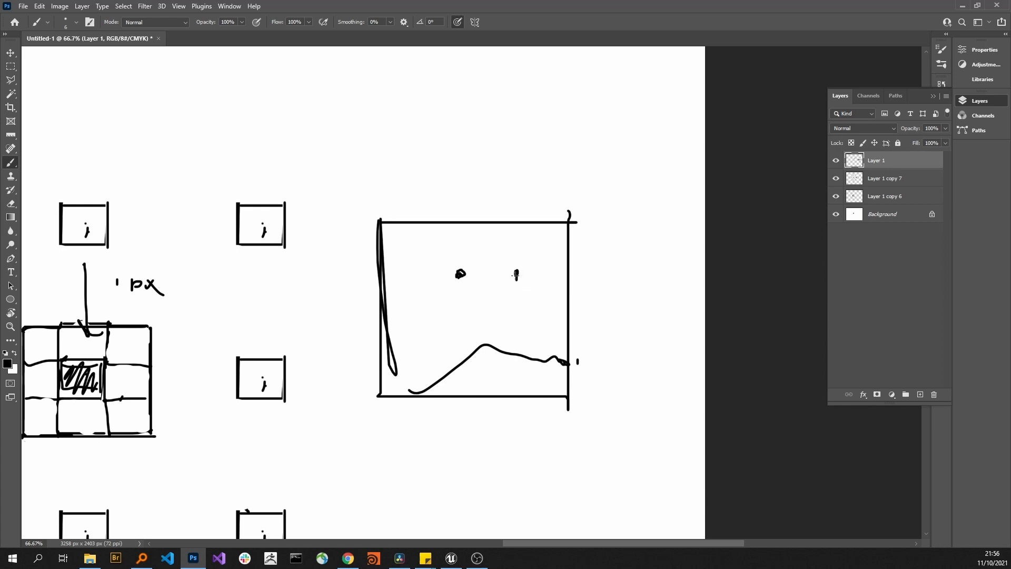
left_click_drag(463, 265, 516, 274)
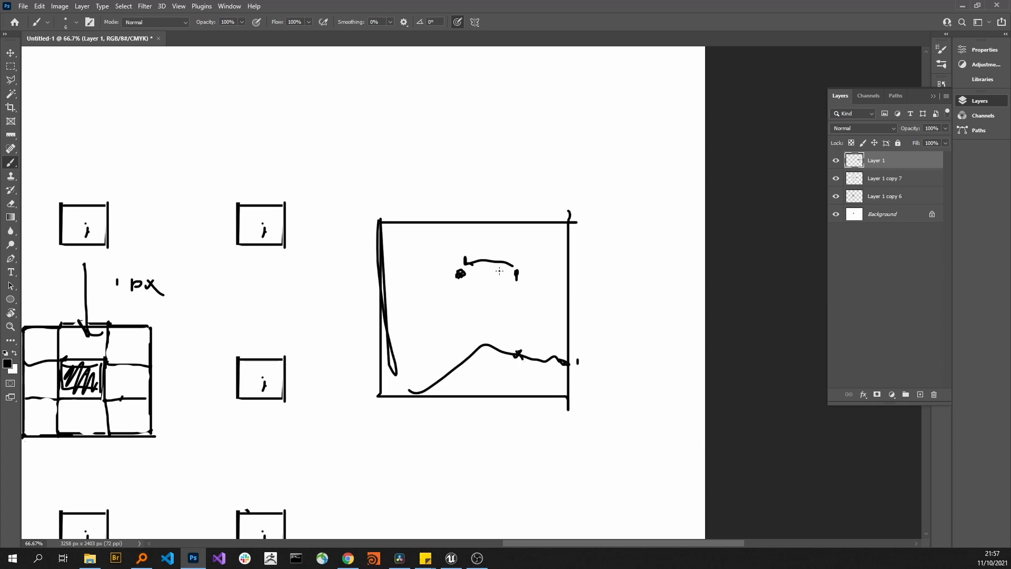
mouse_move(483, 346)
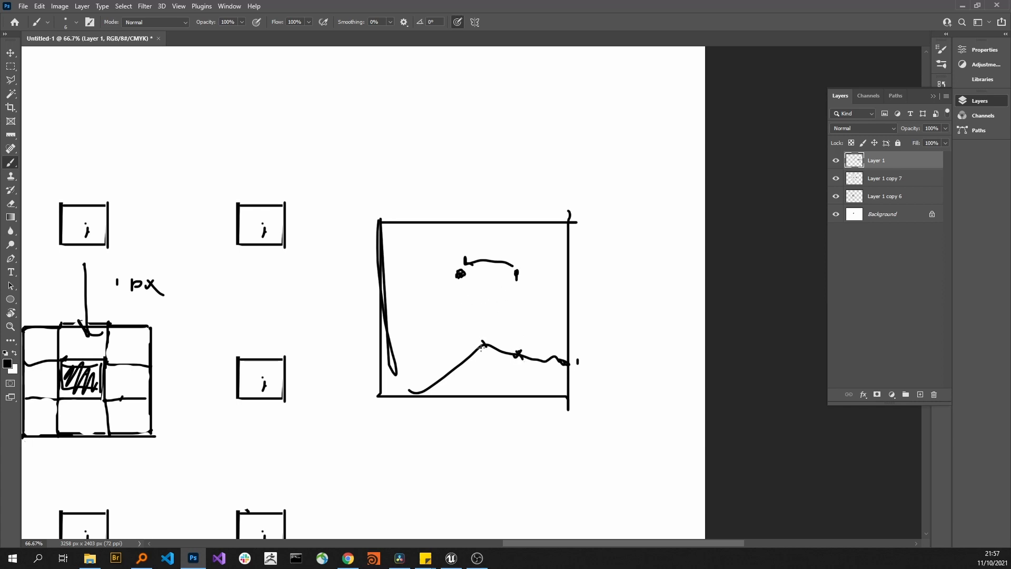
mouse_move(489, 350)
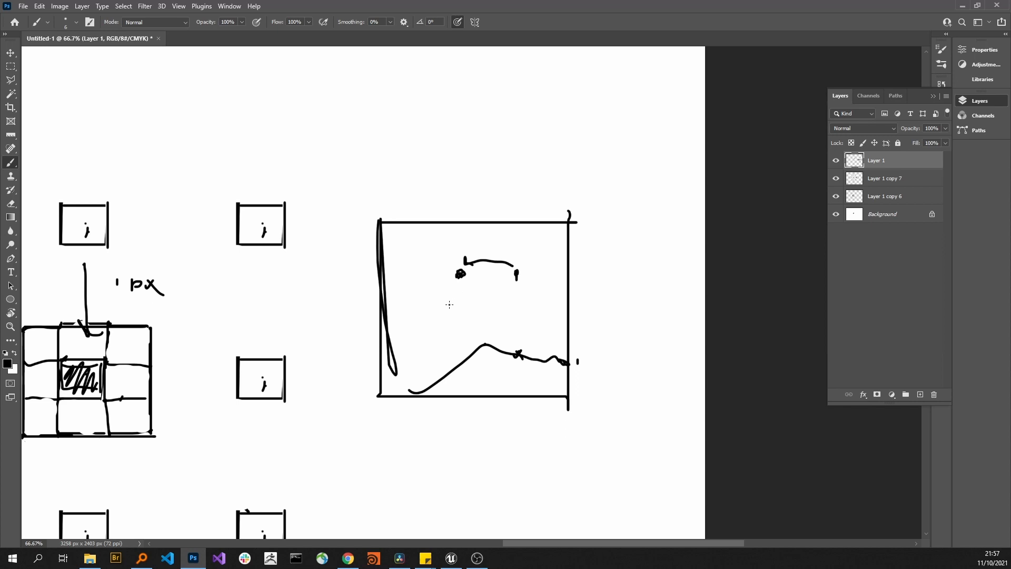
mouse_move(480, 314)
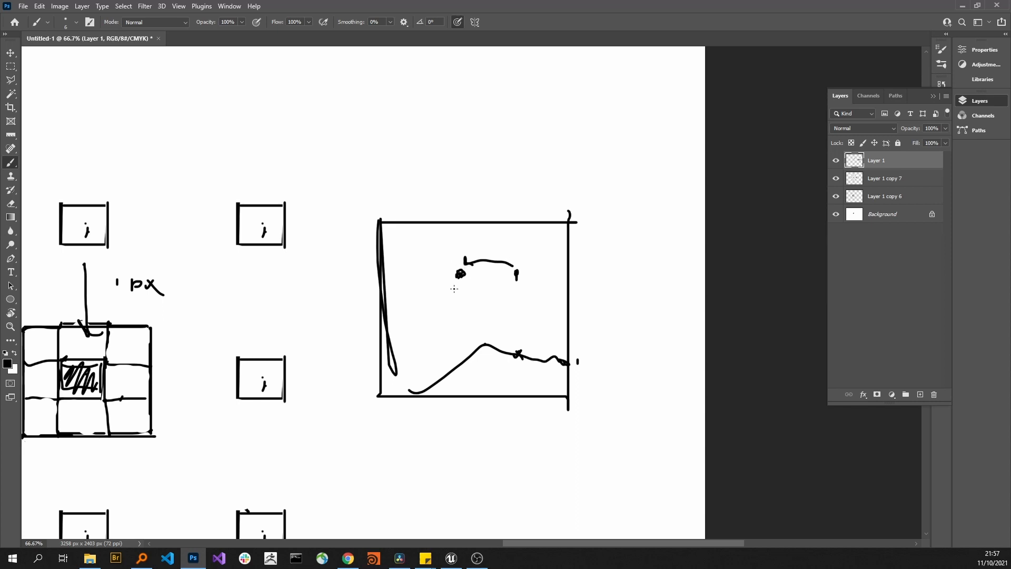
mouse_move(473, 310)
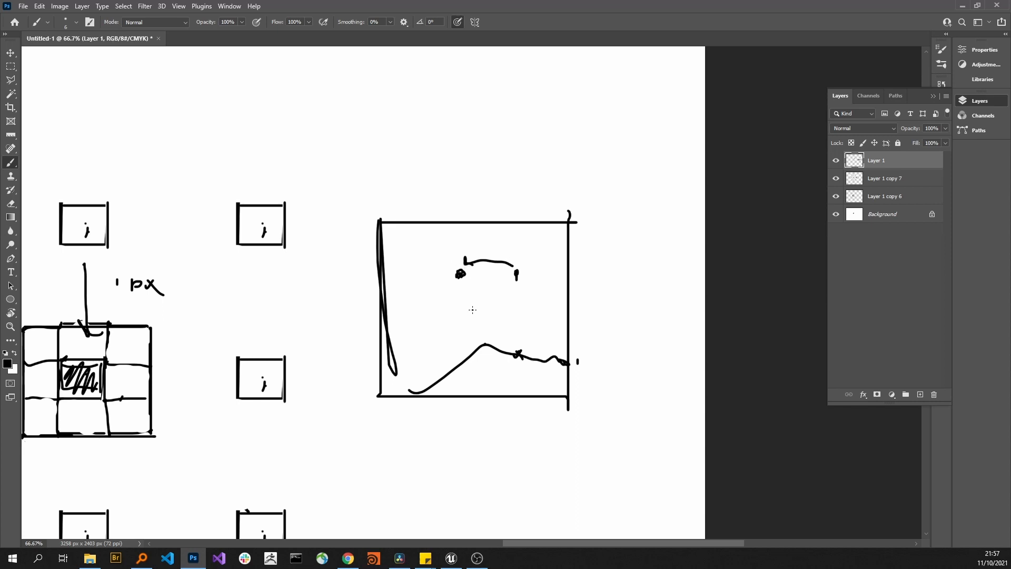
mouse_move(468, 311)
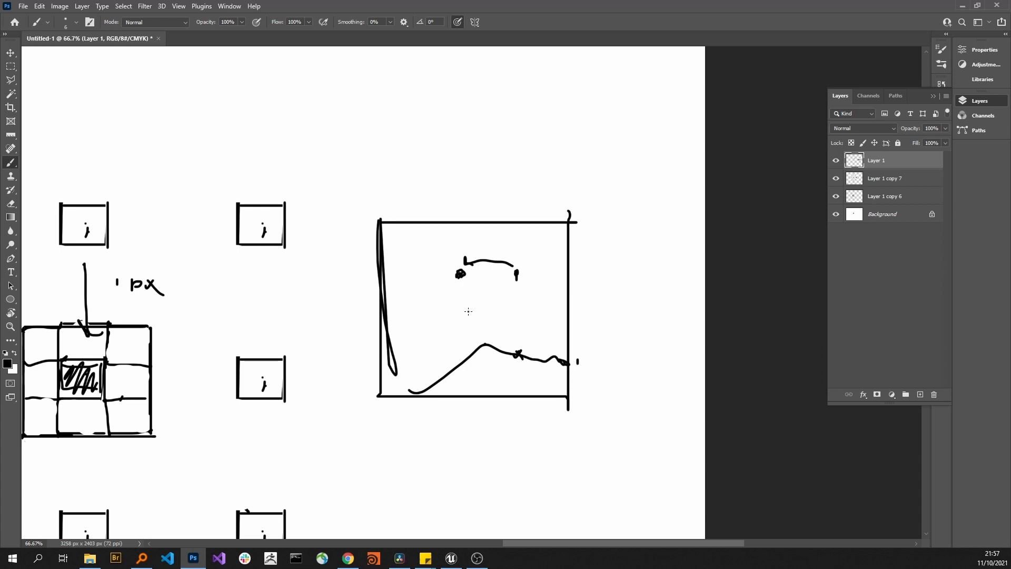
mouse_move(468, 306)
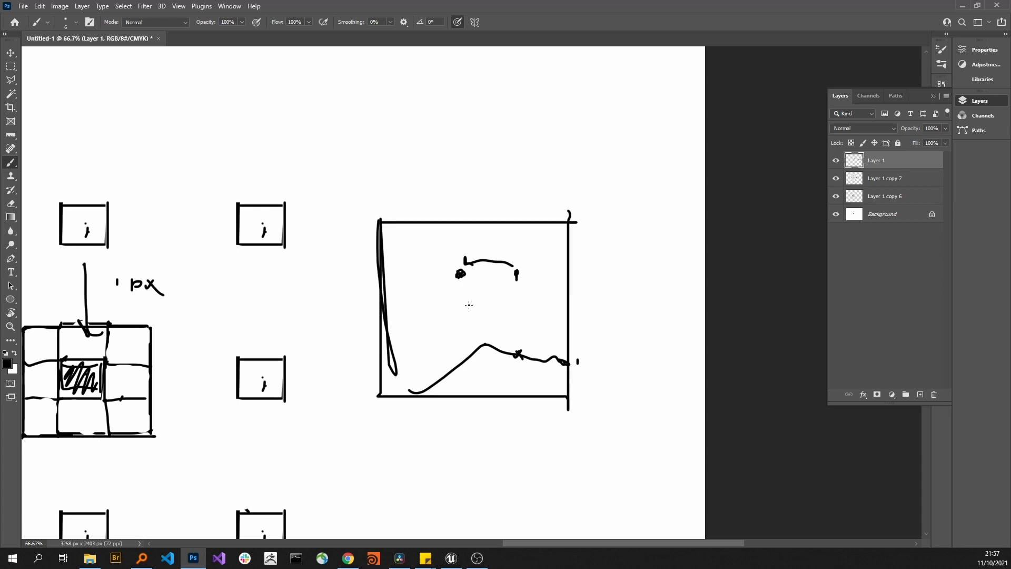
mouse_move(470, 305)
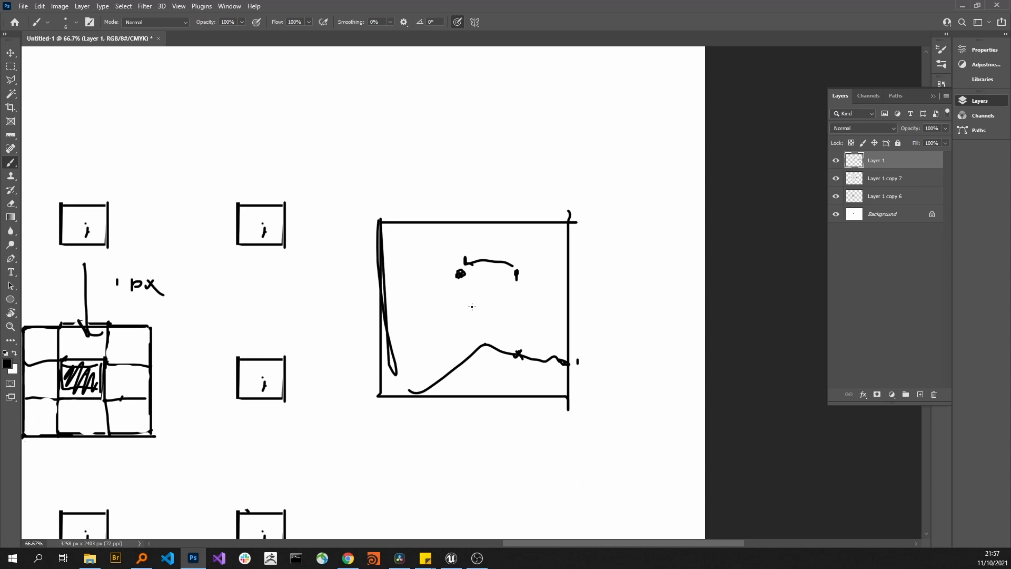
mouse_move(475, 287)
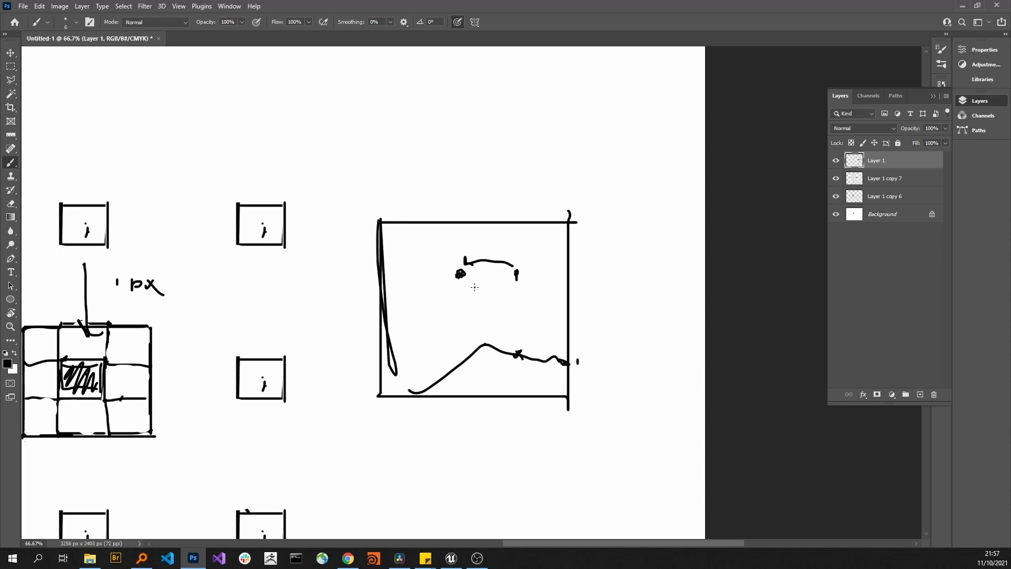
mouse_move(478, 324)
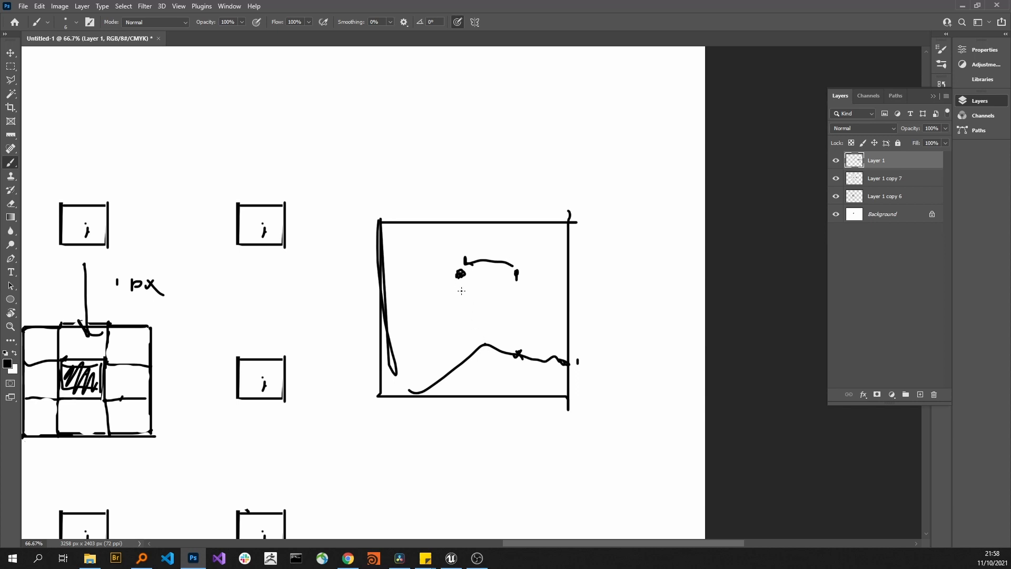
mouse_move(461, 296)
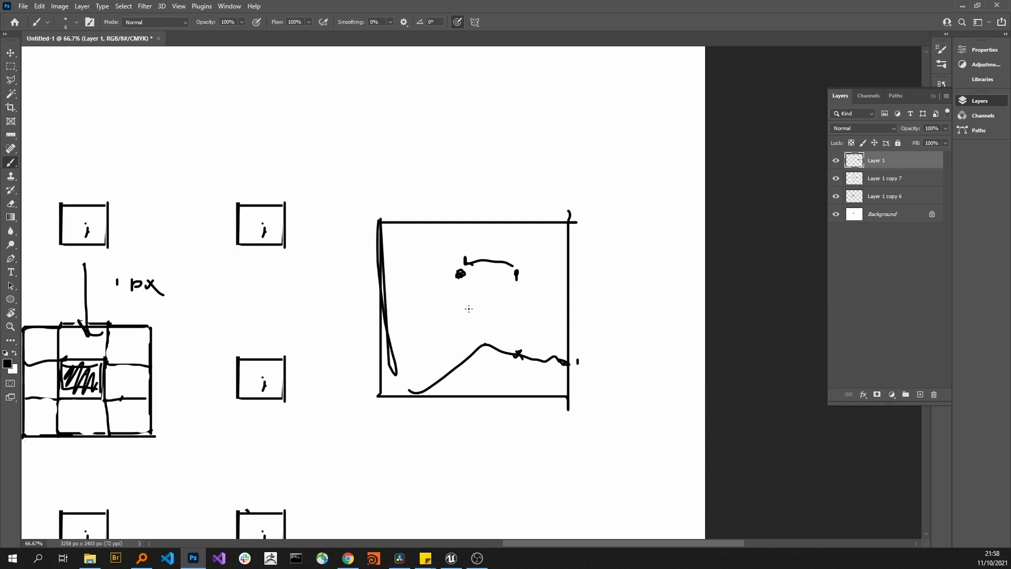
mouse_move(452, 330)
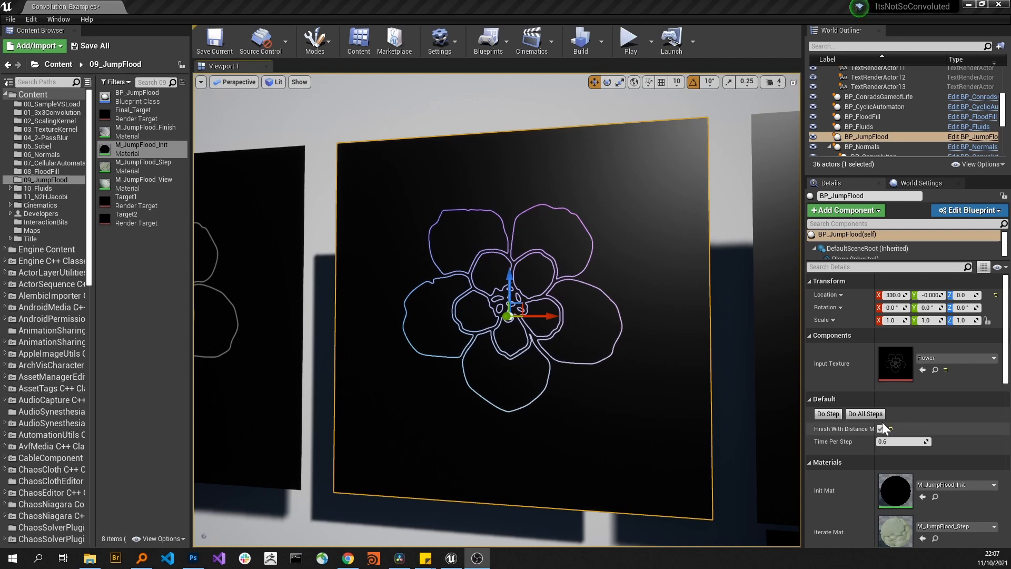
- Run six more Do Step passes until the JumpFlood plane fills with a smooth blue-pink gradient
left_click(828, 413)
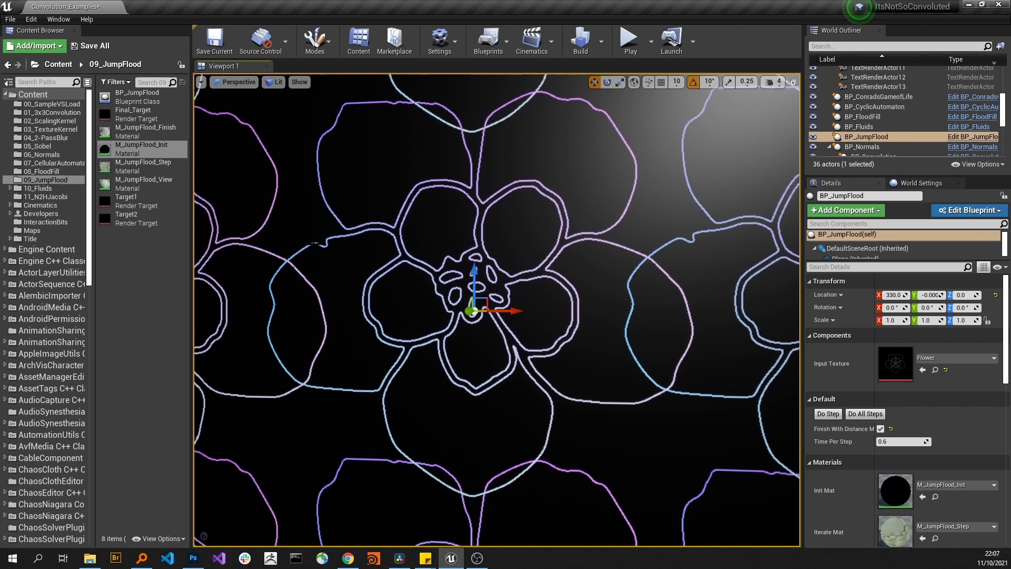
mouse_move(675, 240)
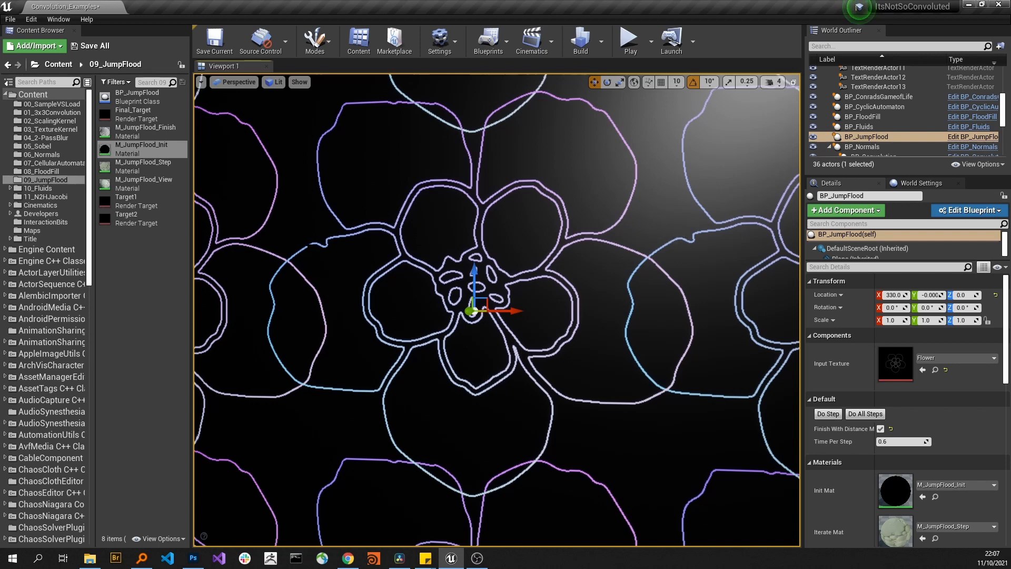
mouse_move(677, 242)
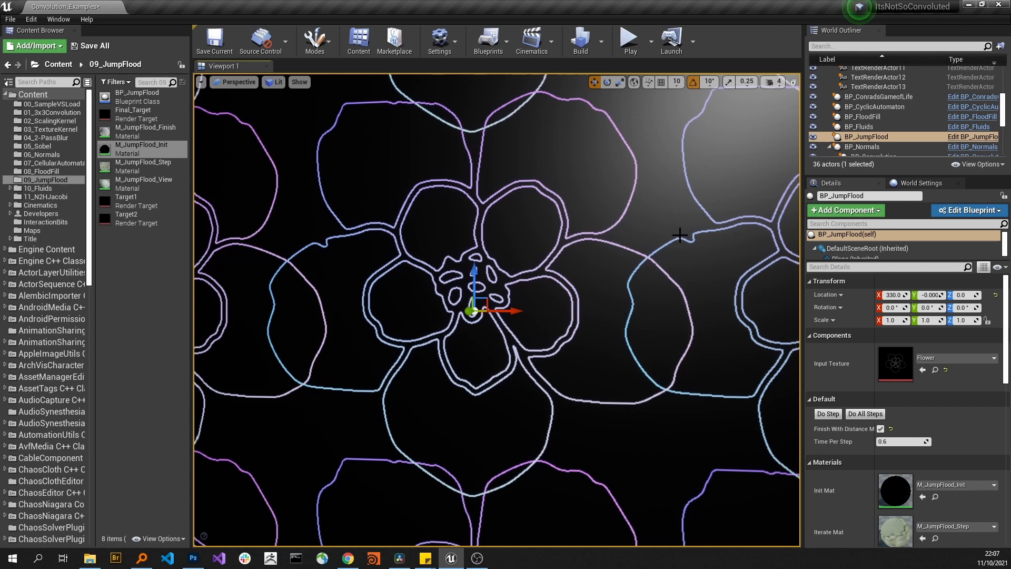
mouse_move(686, 250)
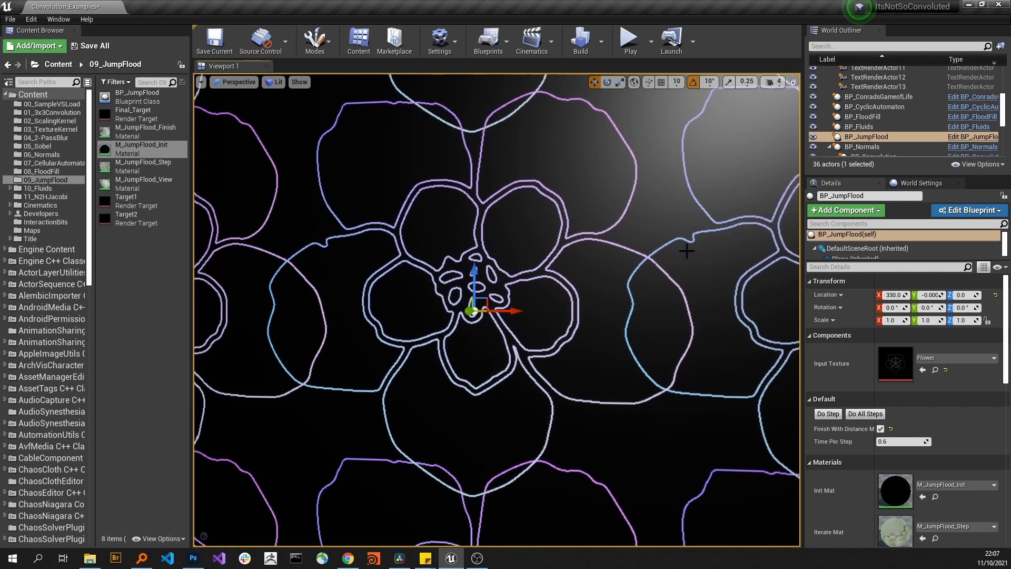
mouse_move(680, 241)
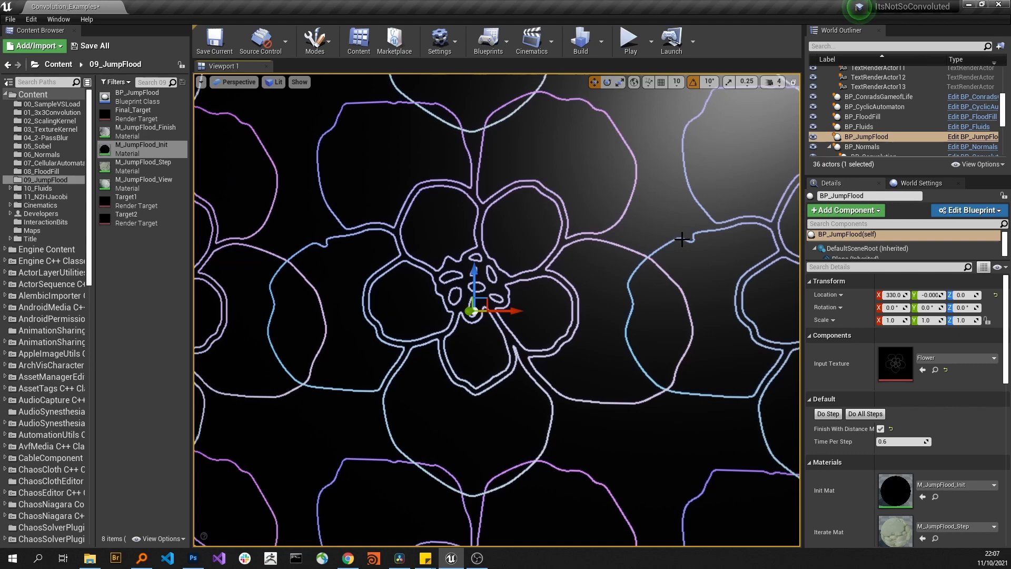
mouse_move(674, 223)
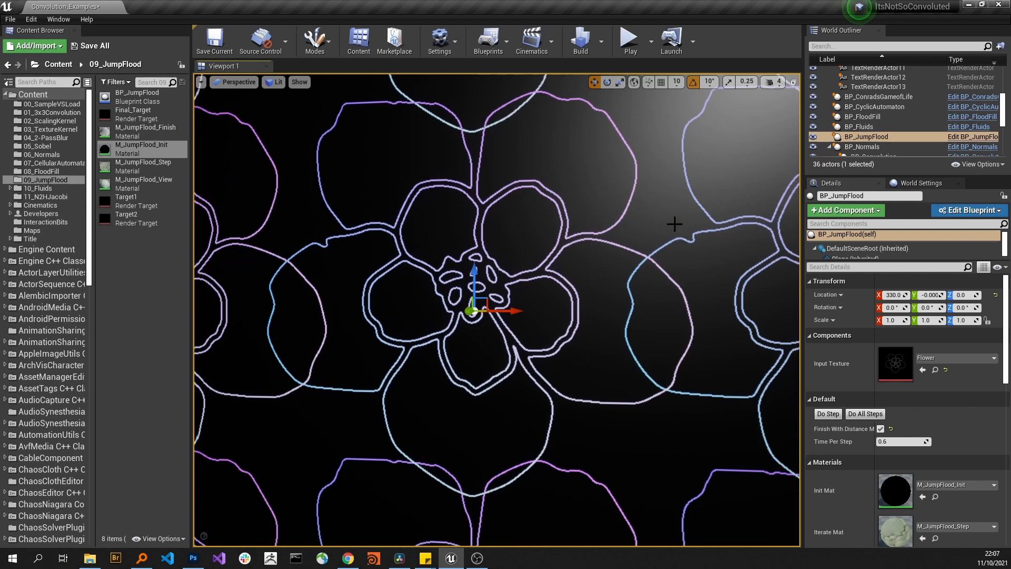
left_click(828, 413)
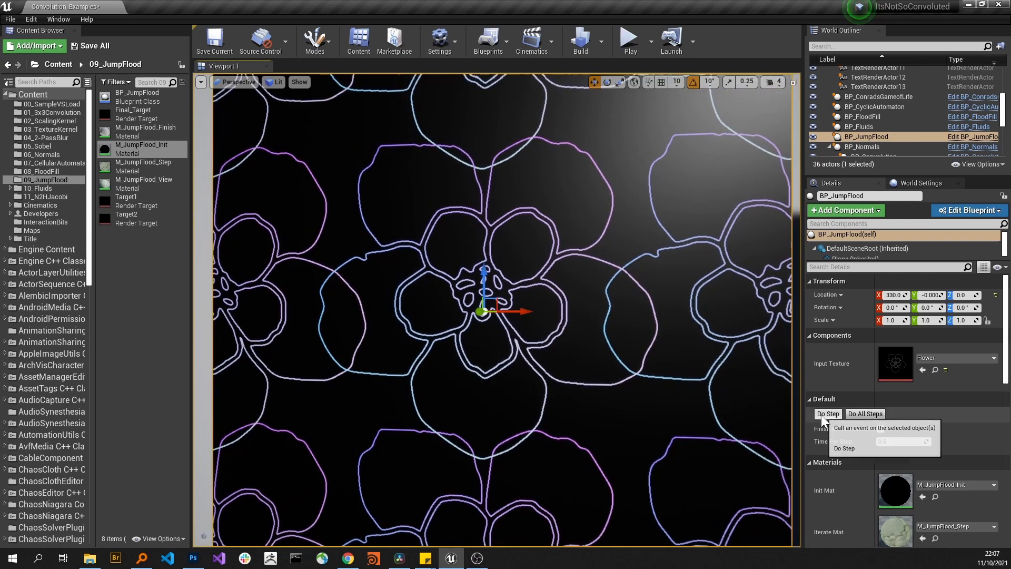
left_click(826, 412)
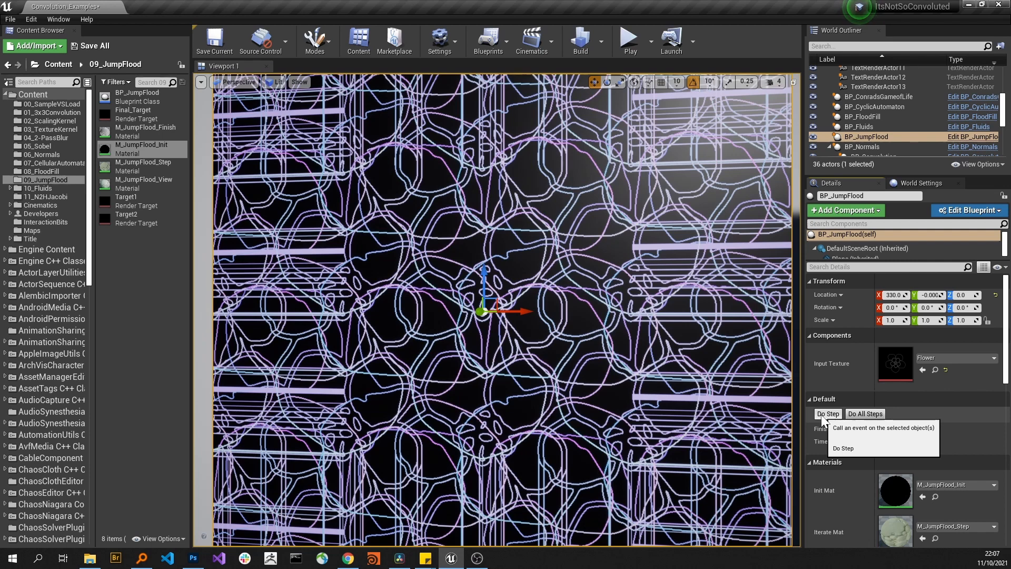
left_click(828, 413)
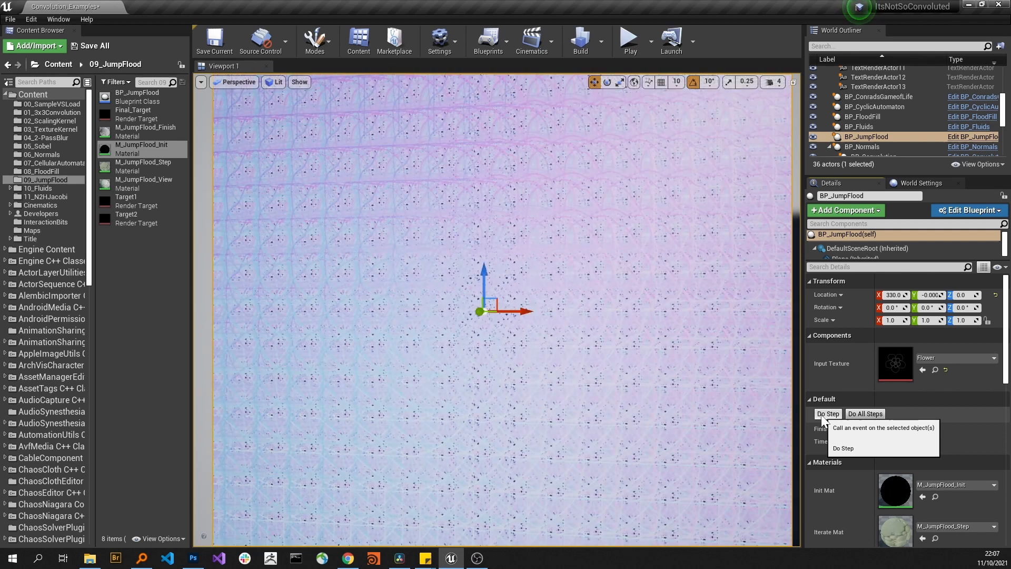
left_click(827, 412)
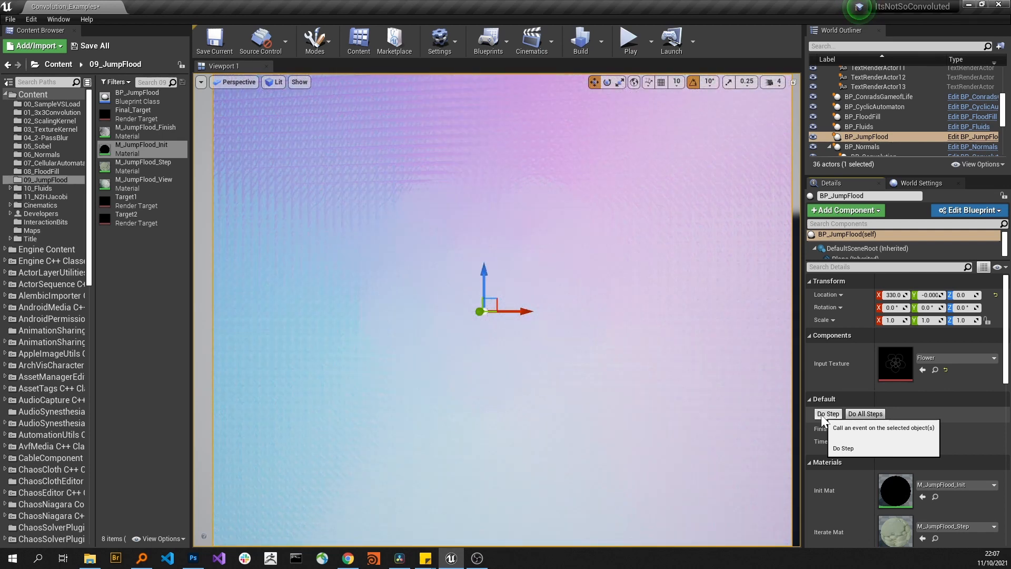
left_click(827, 413)
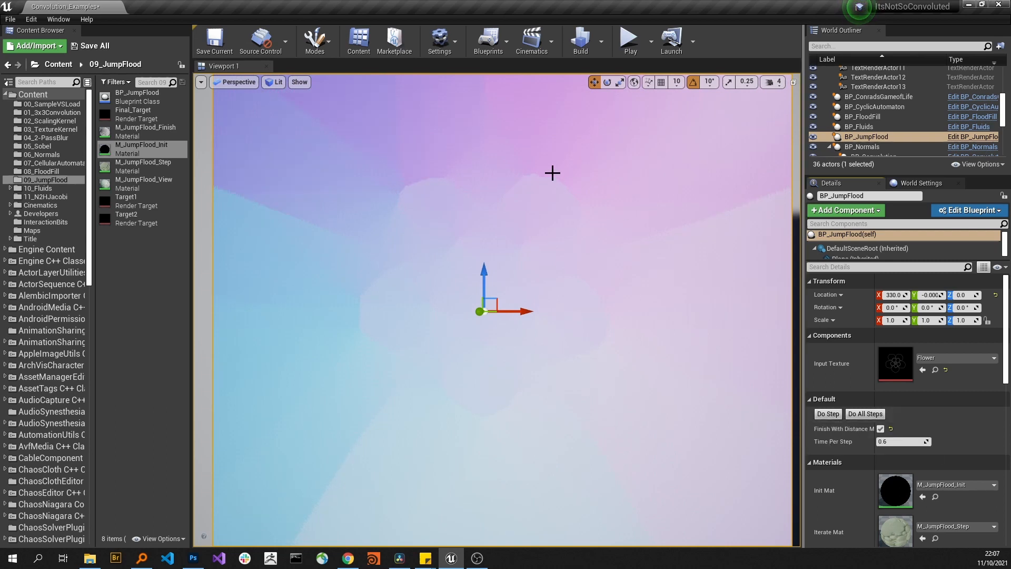
mouse_move(576, 200)
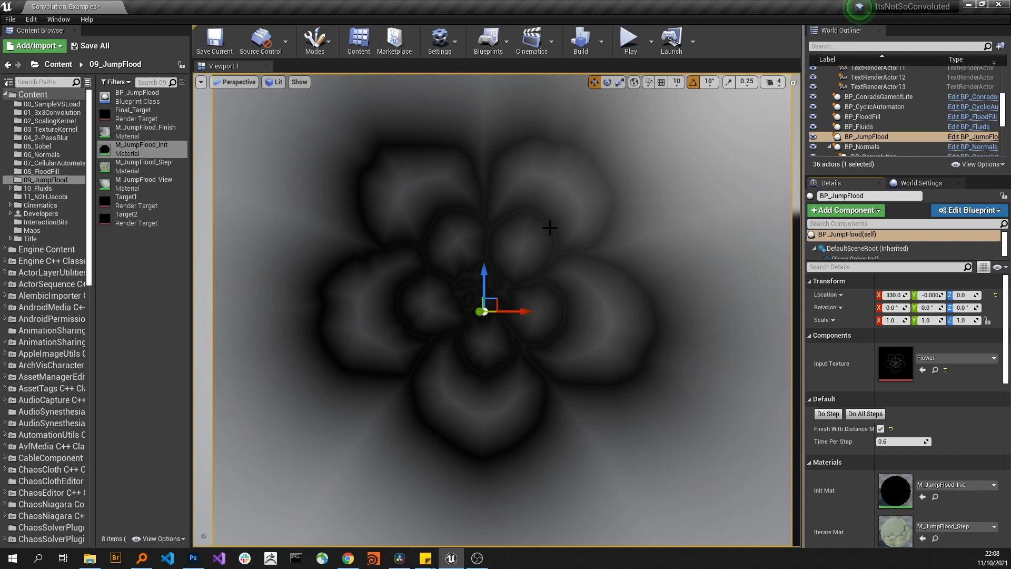
mouse_move(553, 213)
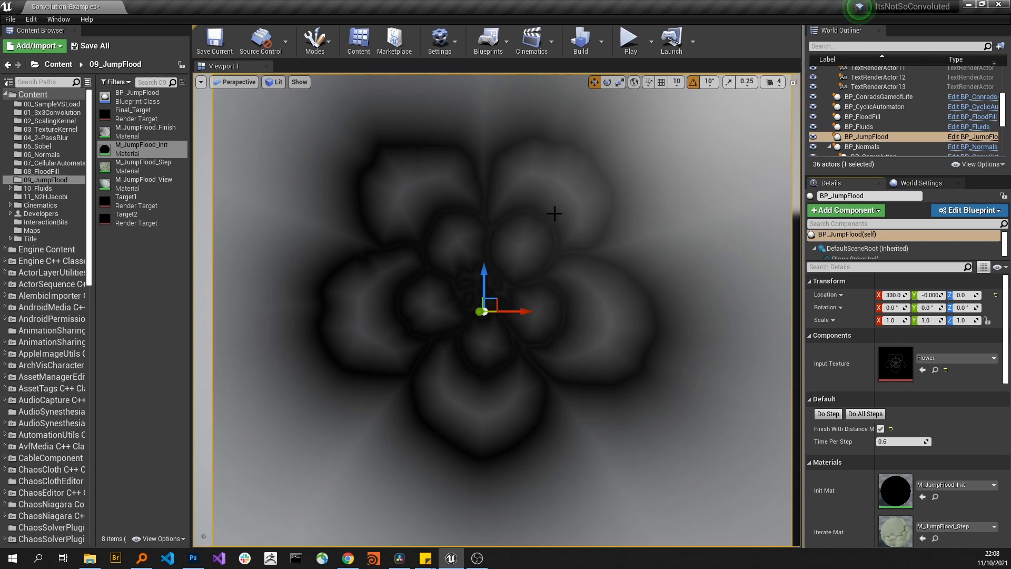
mouse_move(579, 209)
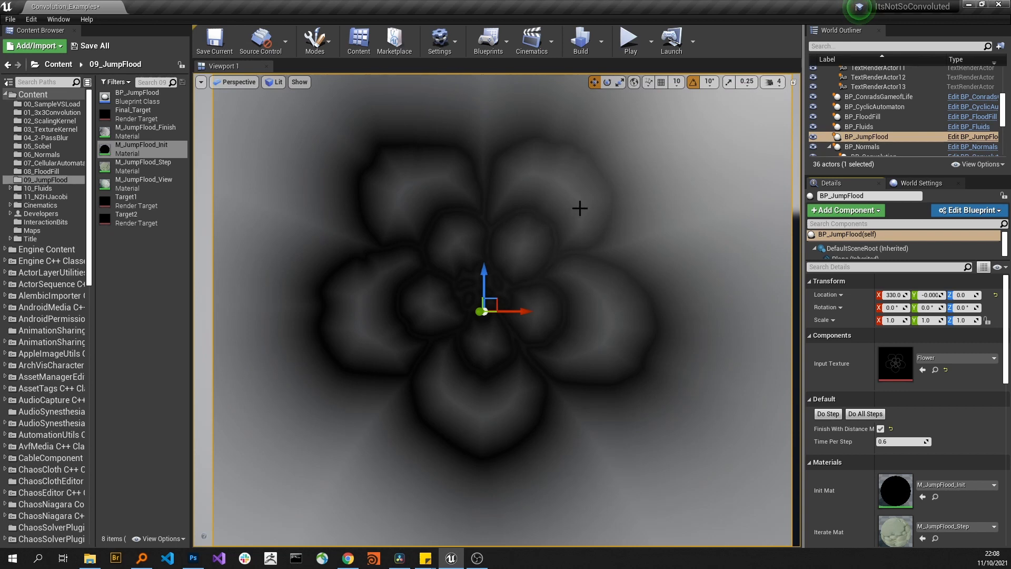
mouse_move(613, 208)
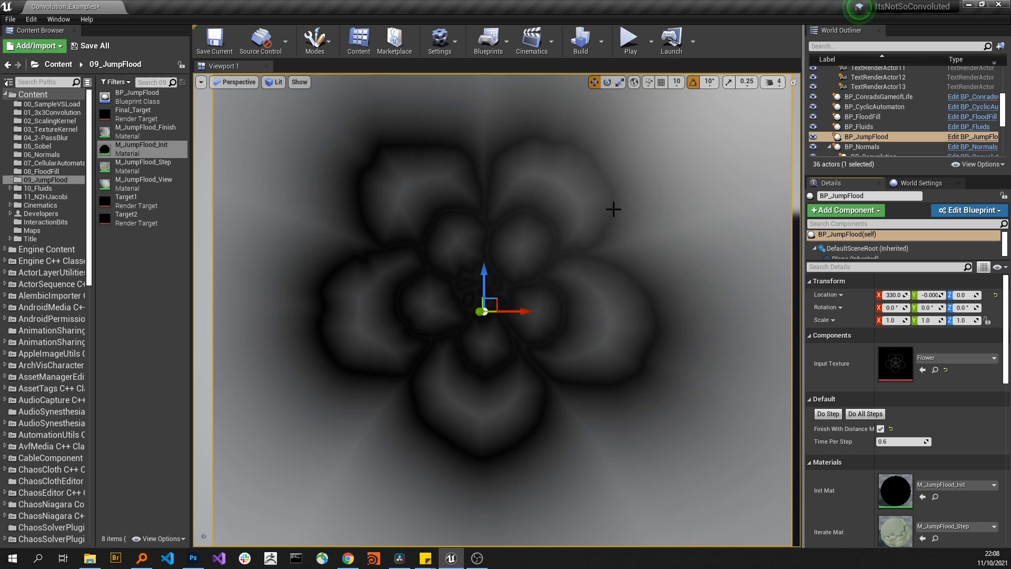
mouse_move(613, 191)
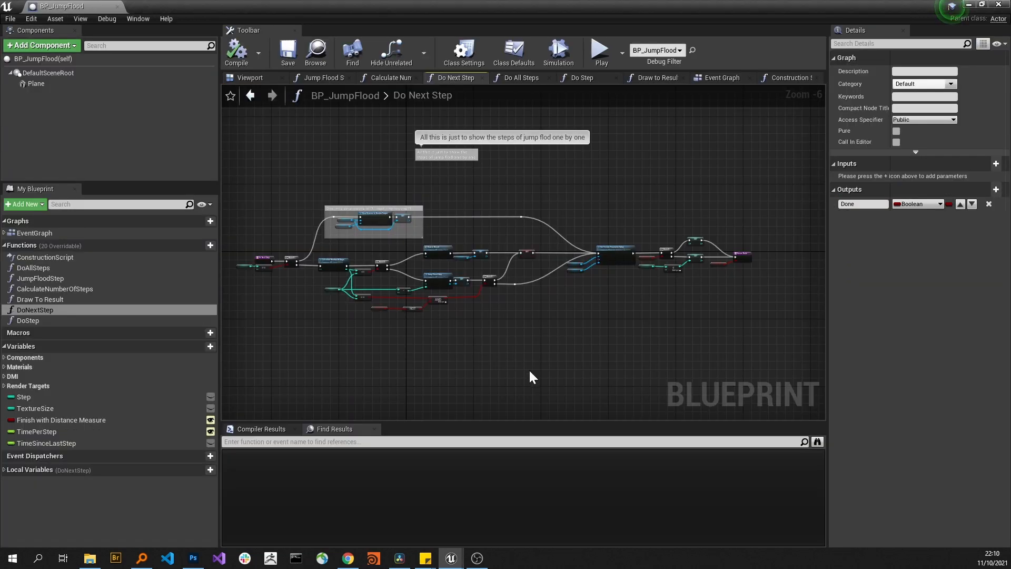
- Select DoNextStep under Functions in My Blueprint to show its graph
left_click(35, 310)
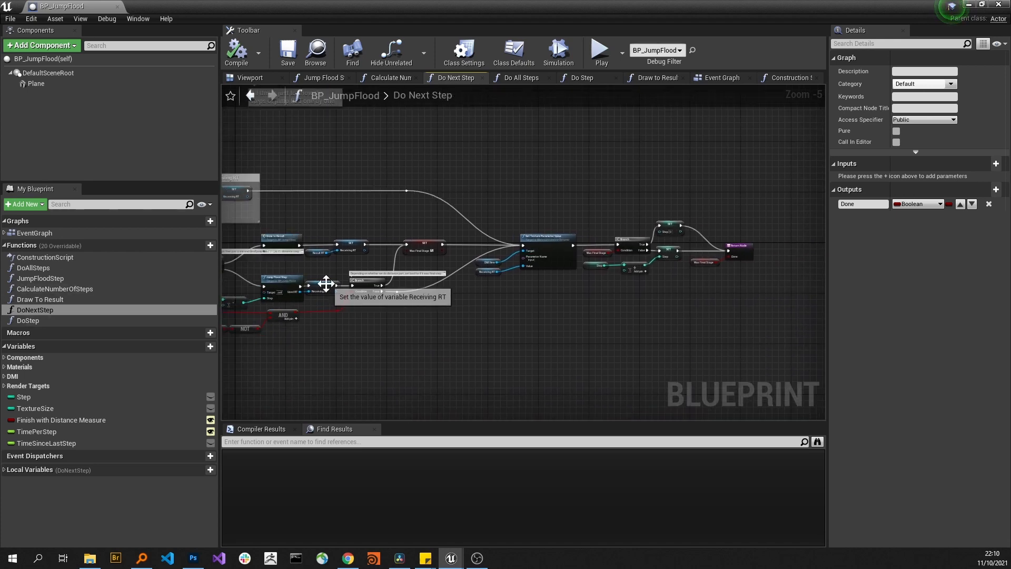
mouse_move(395, 223)
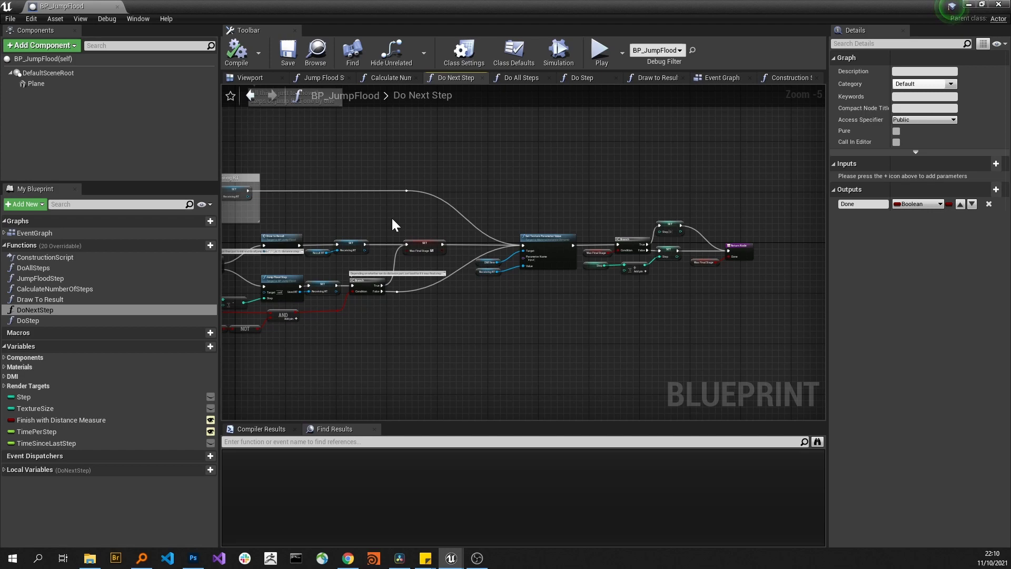
- Switch to the EventGraph and scroll toward the DoStep and CalculateNumberOfSteps functions
left_click(722, 76)
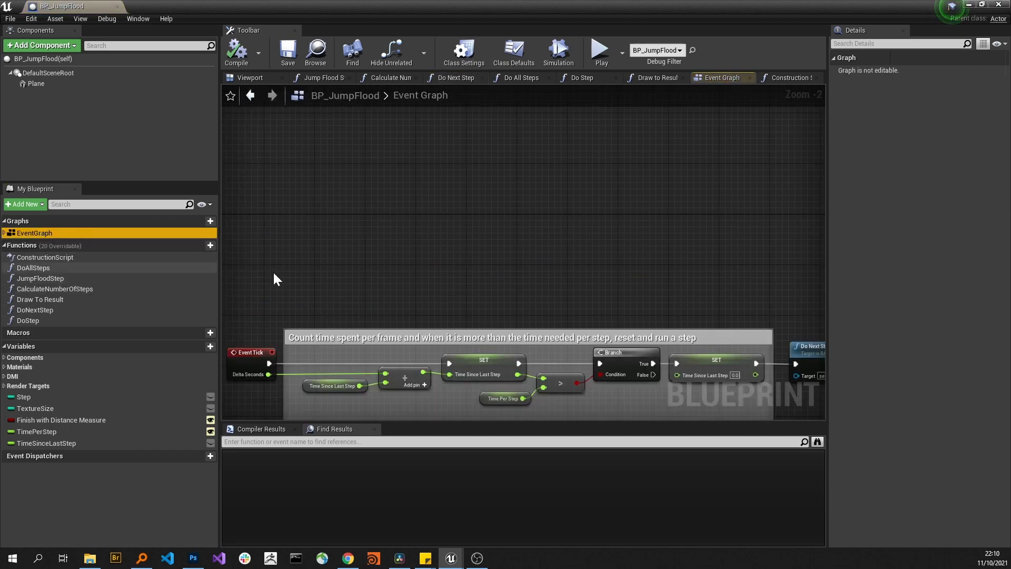
scroll("down", 3)
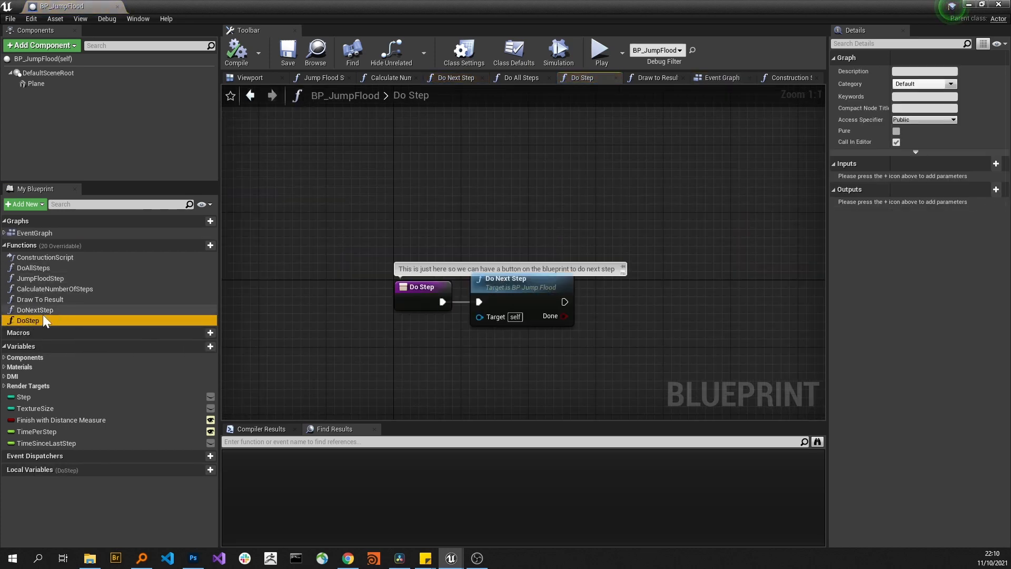
mouse_move(316, 255)
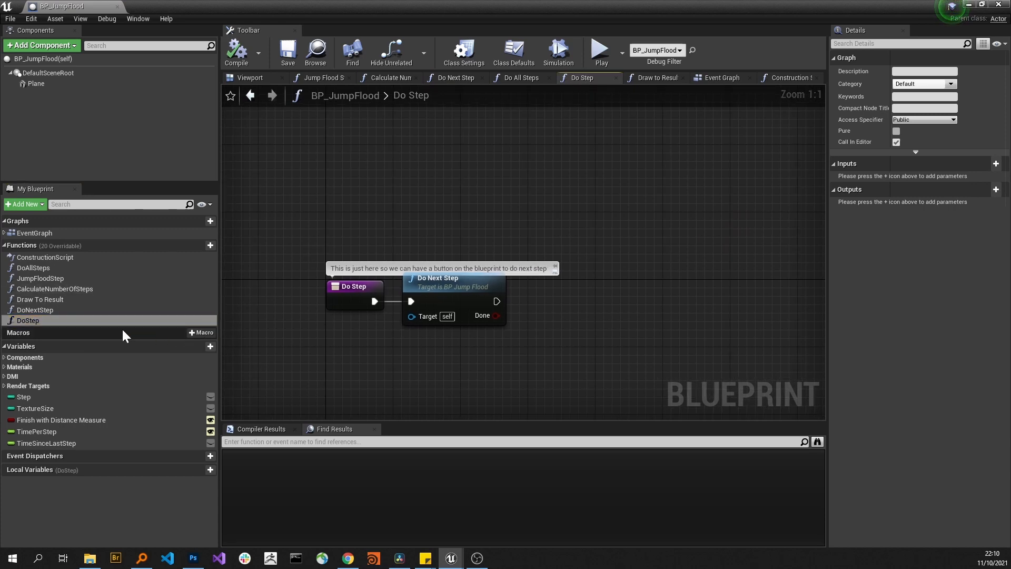
mouse_move(266, 357)
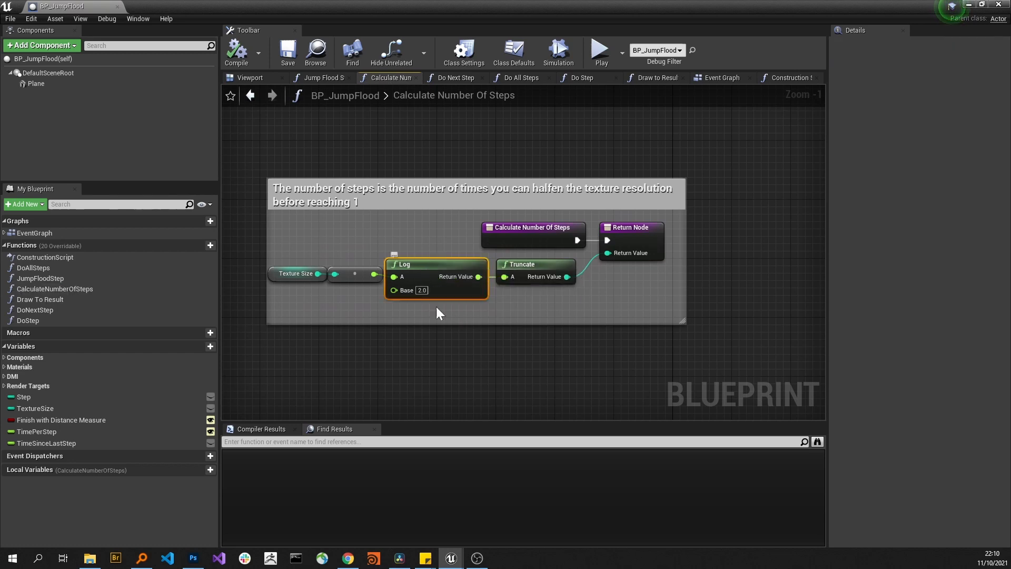
left_click(297, 273)
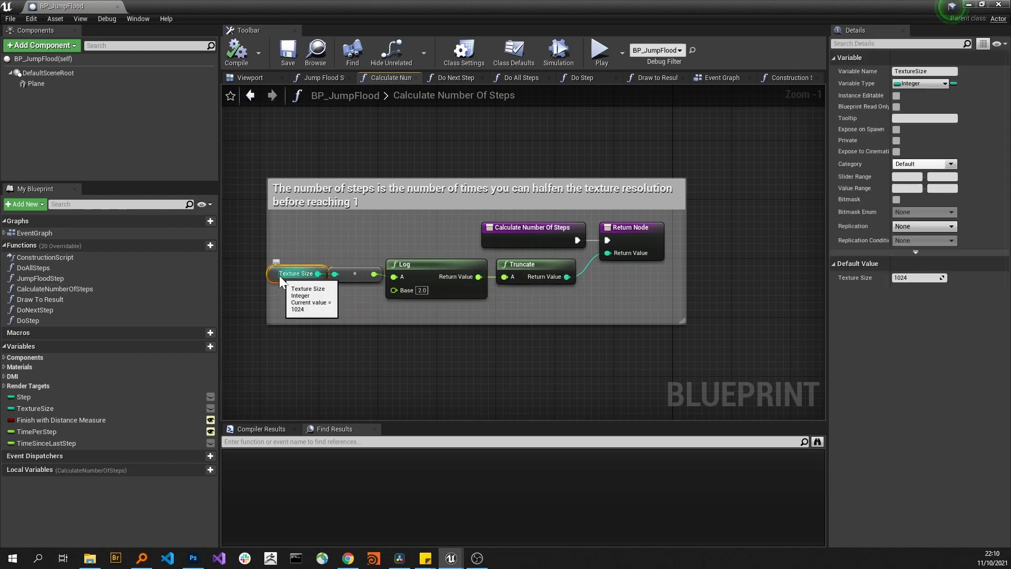
mouse_move(544, 263)
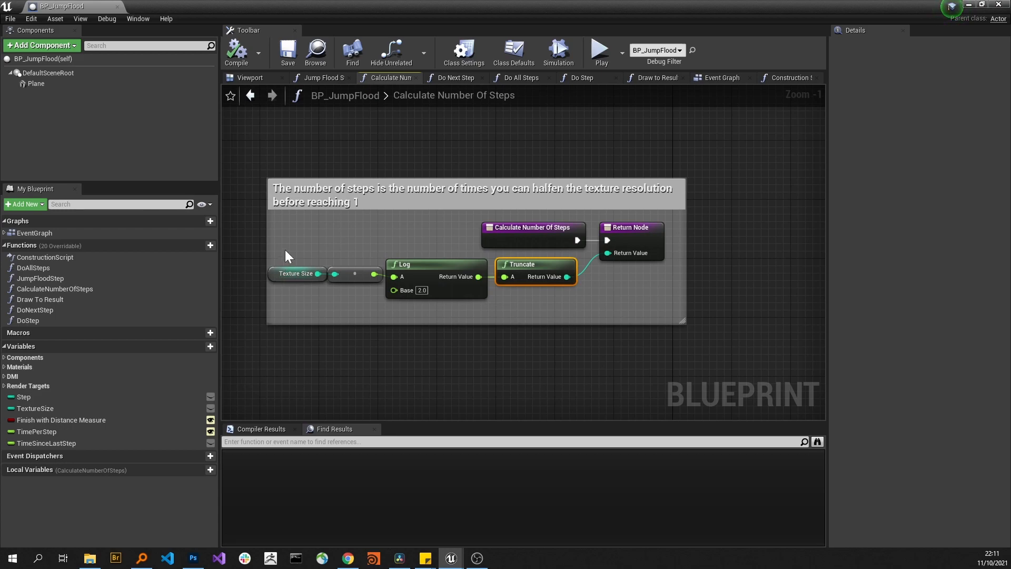
left_click(296, 273)
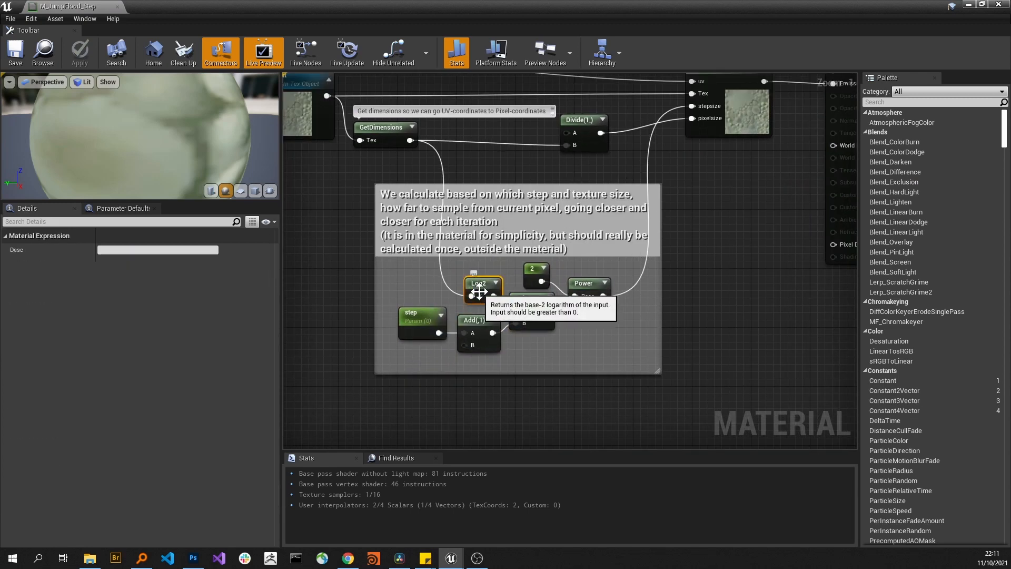
mouse_move(423, 316)
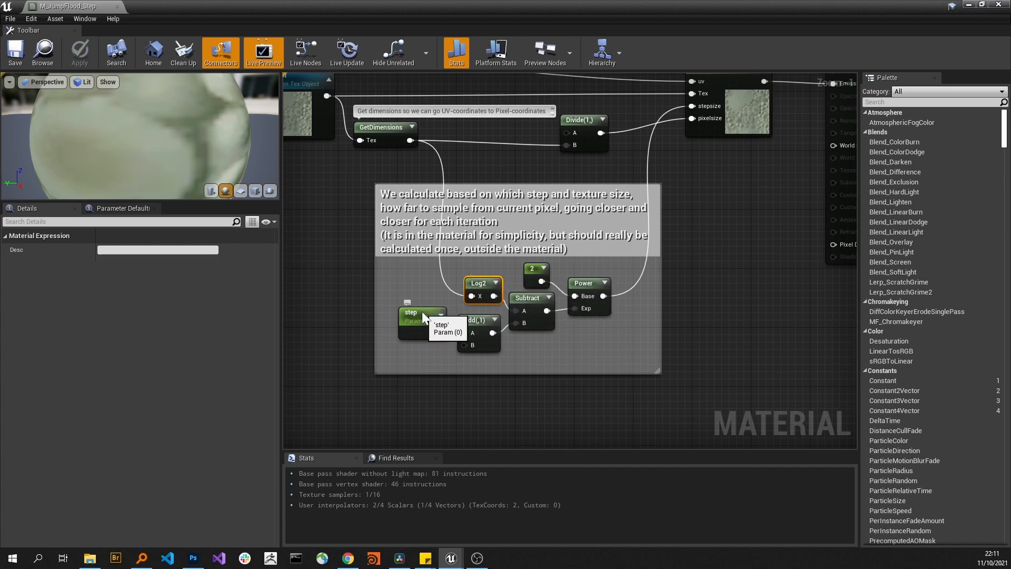
left_click(410, 312)
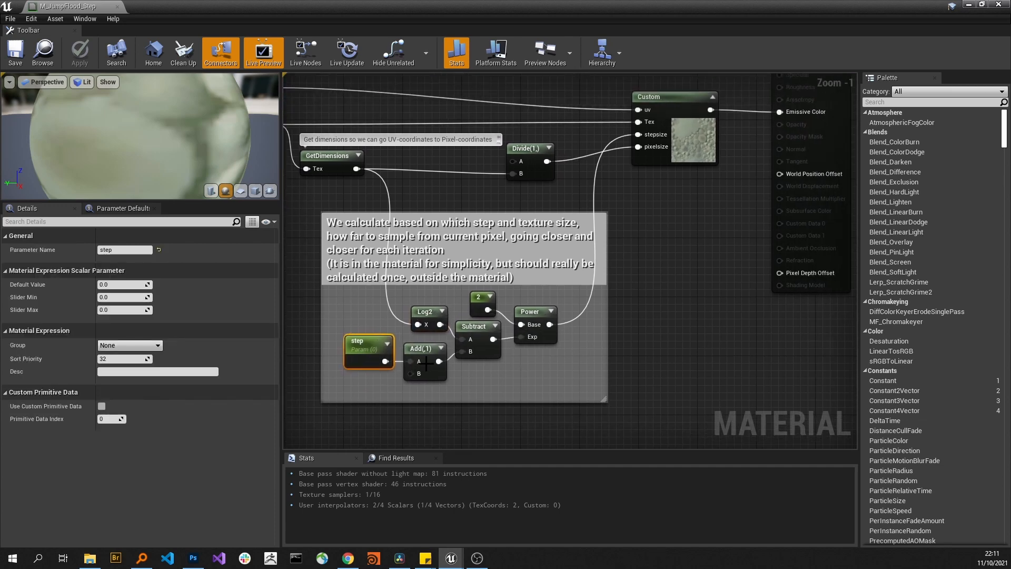
left_click(425, 348)
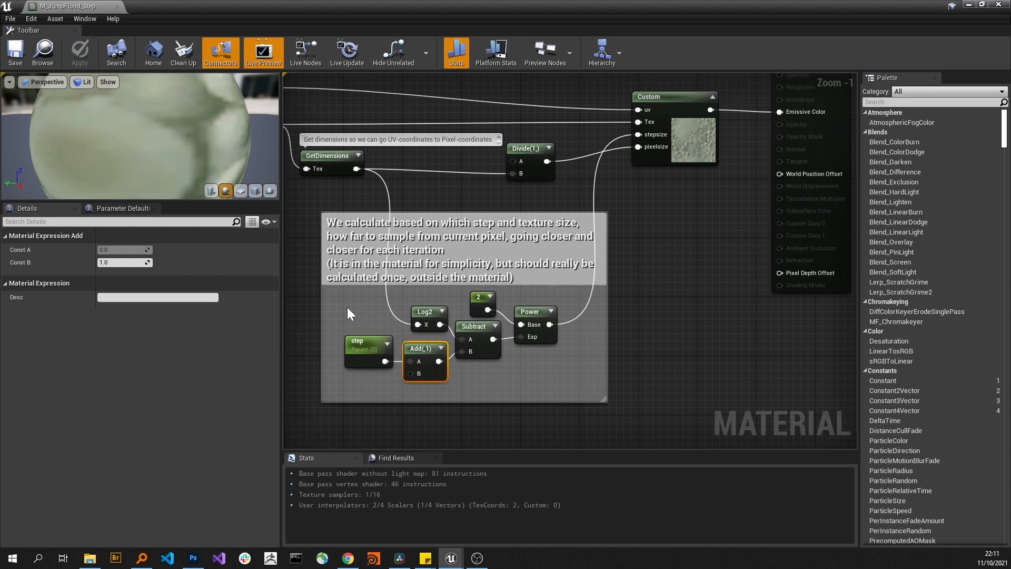
mouse_move(342, 344)
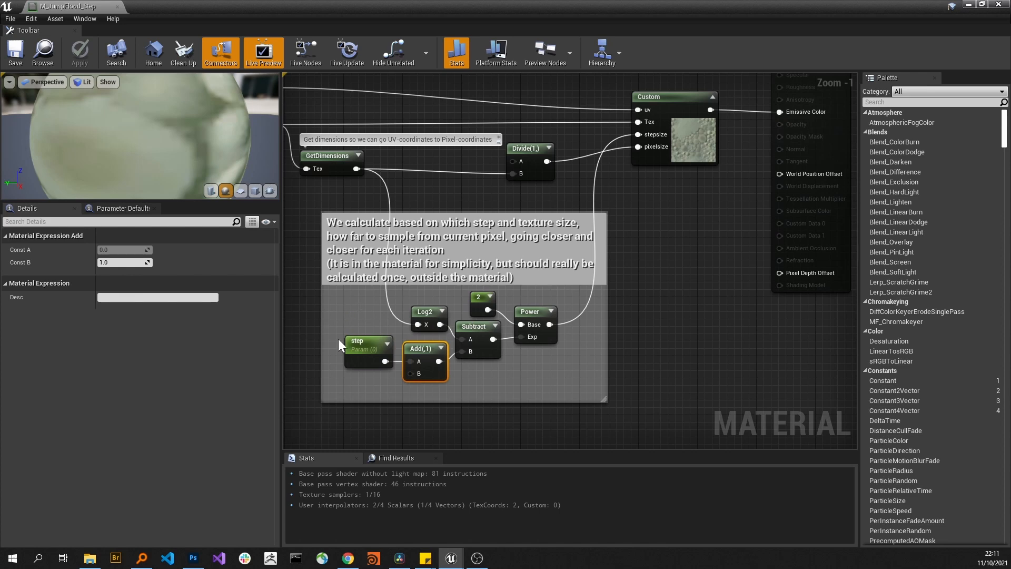
mouse_move(334, 297)
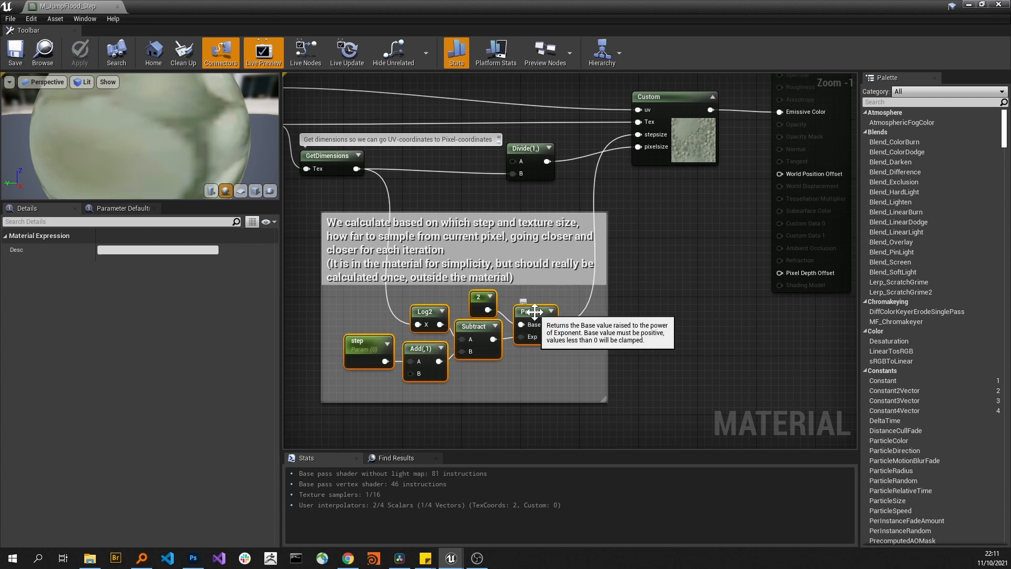
mouse_move(553, 374)
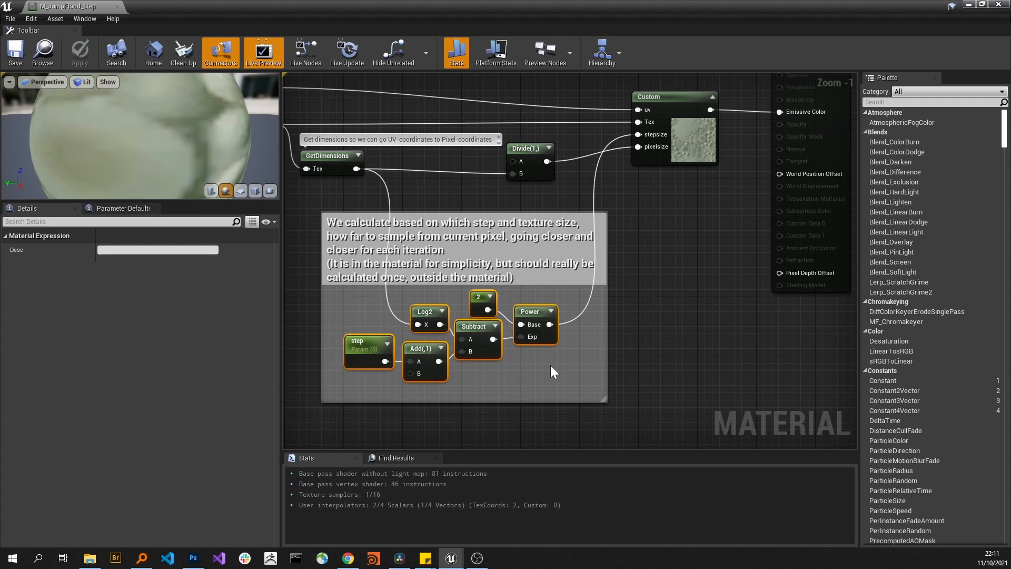
mouse_move(565, 345)
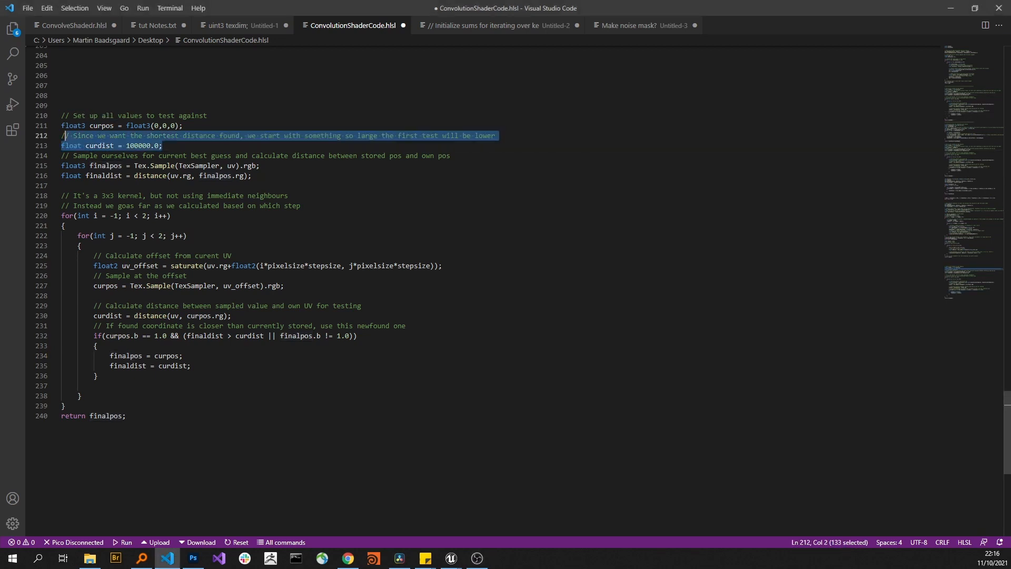
- Select the large starting distance comment and the curpos, curdist, finalpos, finaldist initial values
left_click(164, 145)
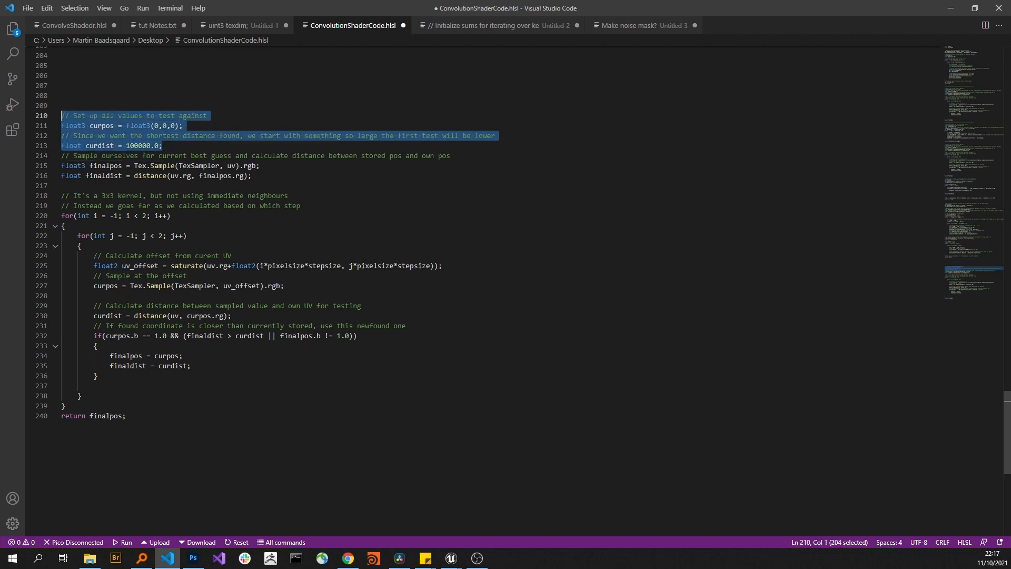
left_click(164, 145)
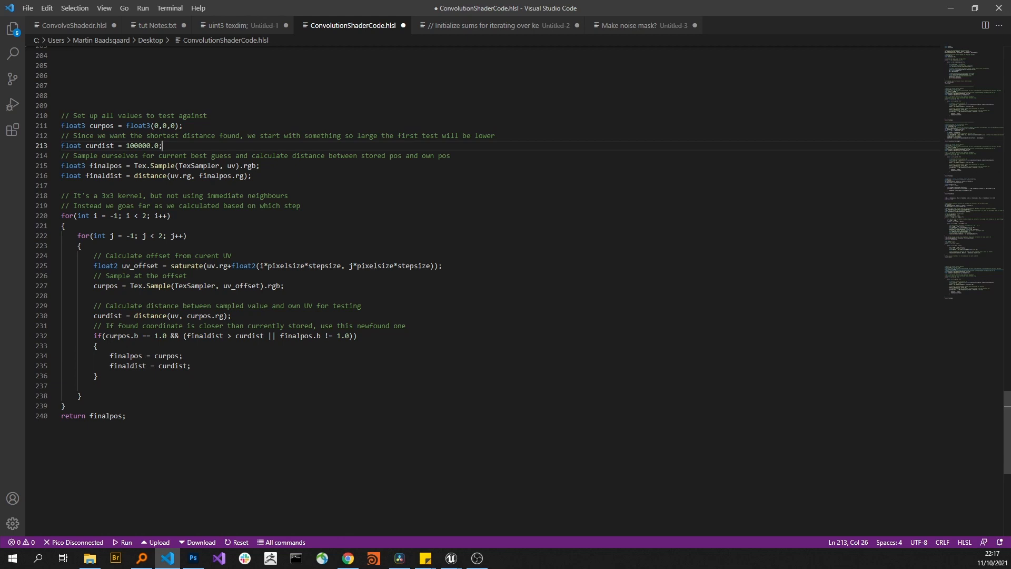
double_click(103, 176)
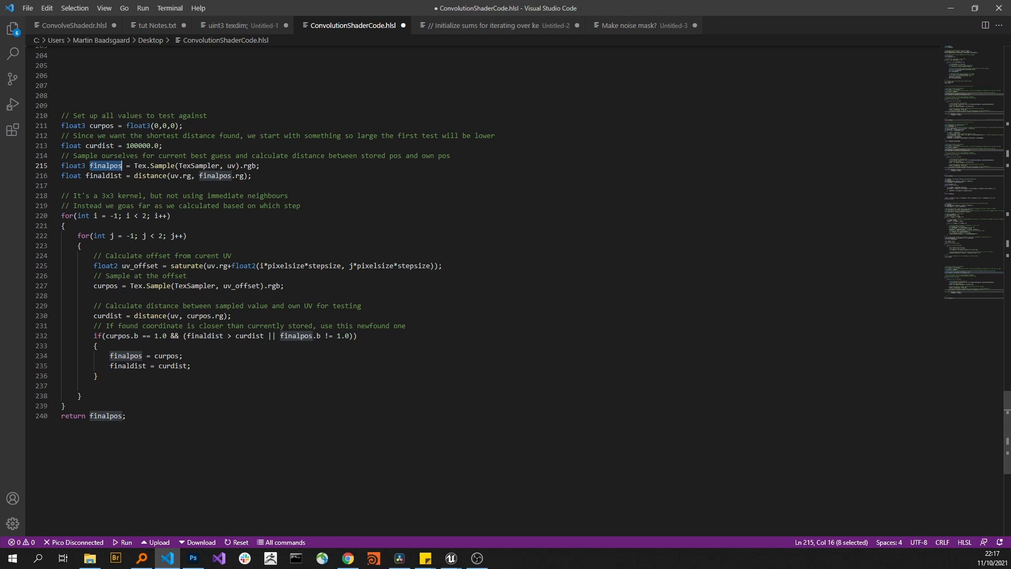
- Highlight finalpos, the uv and finaldist to trace where the nearest-position search updates them
double_click(162, 165)
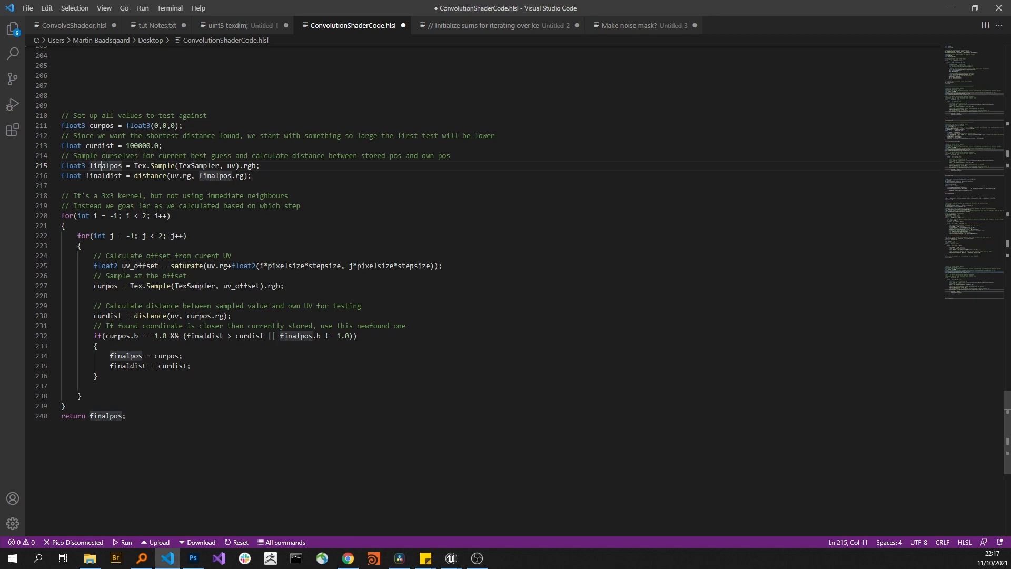
double_click(162, 166)
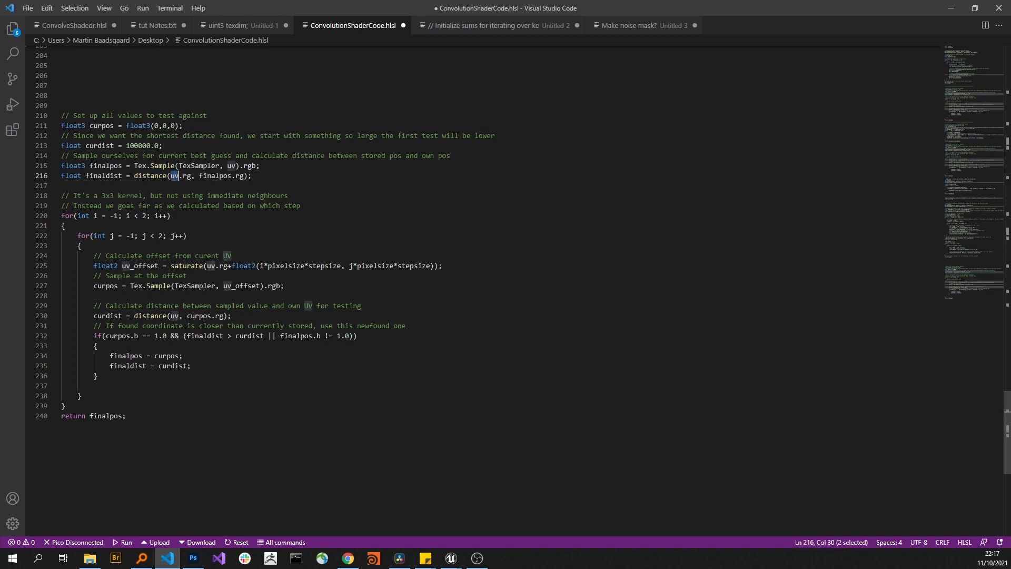
double_click(216, 176)
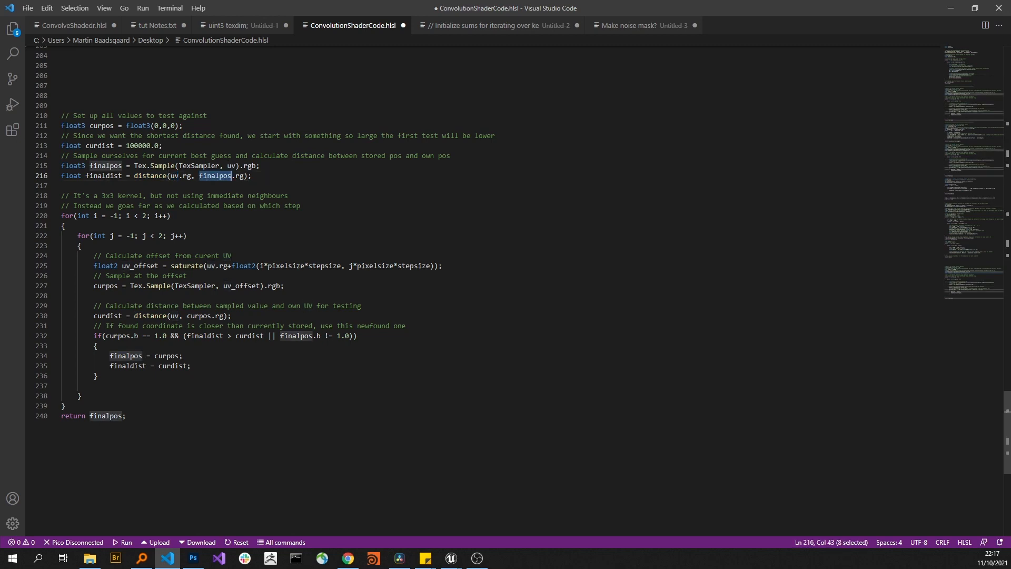
double_click(105, 165)
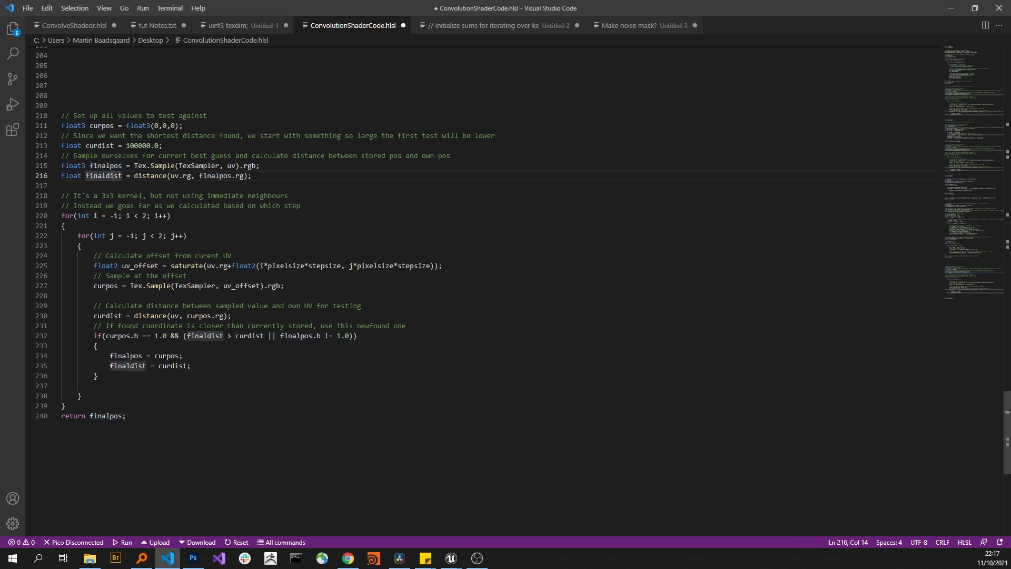
left_click_drag(62, 165, 252, 176)
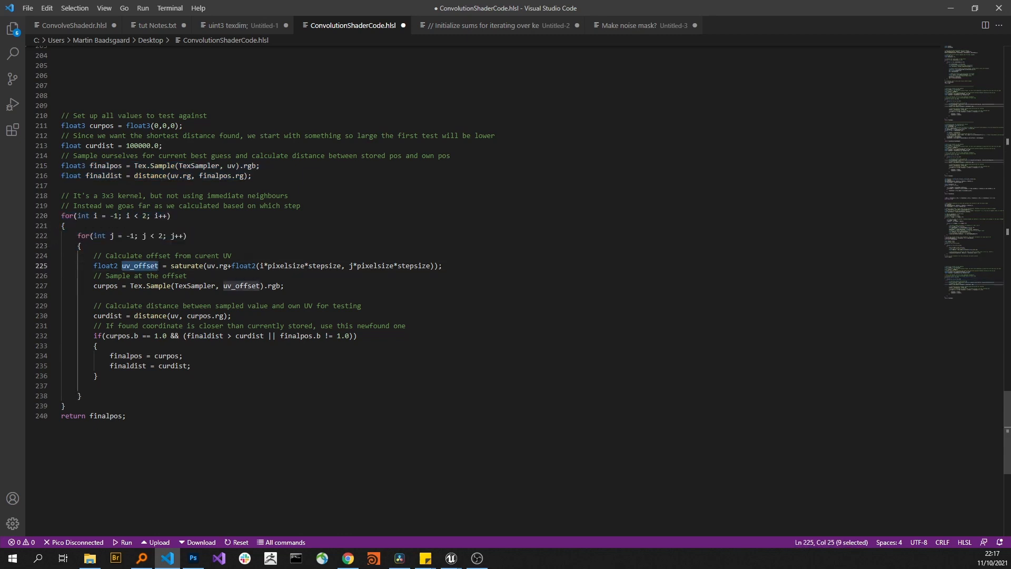
double_click(324, 265)
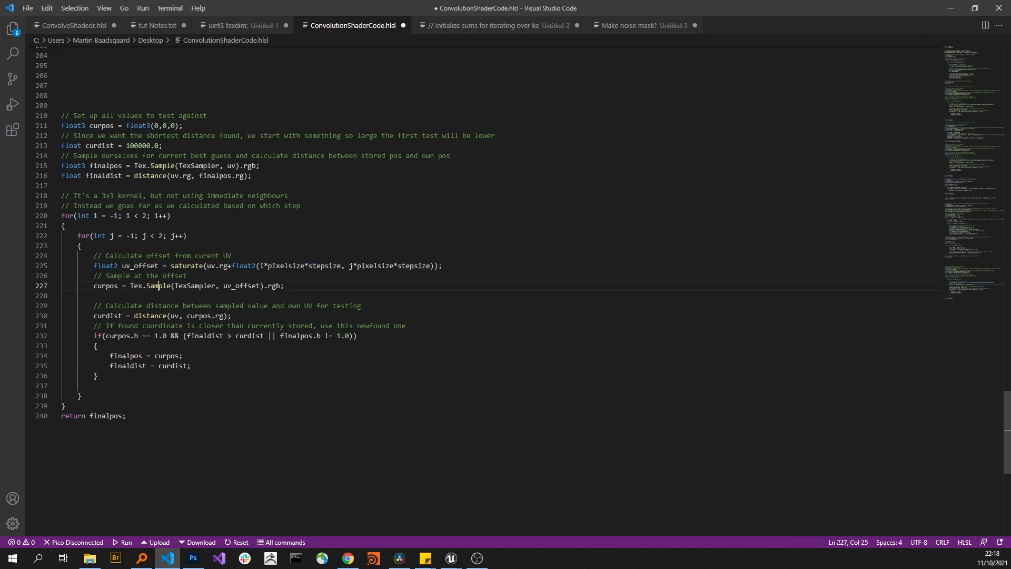
double_click(157, 286)
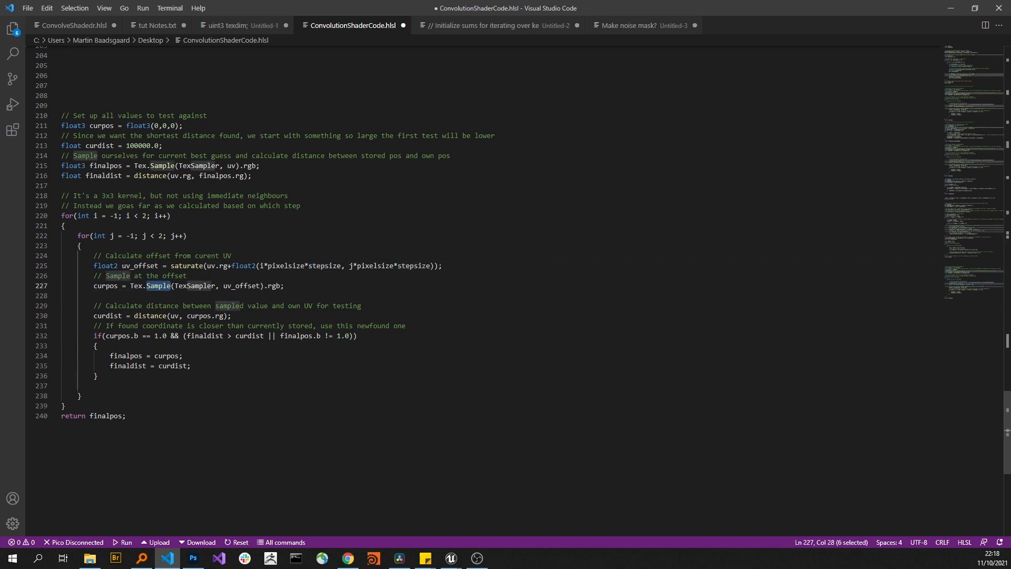
double_click(105, 285)
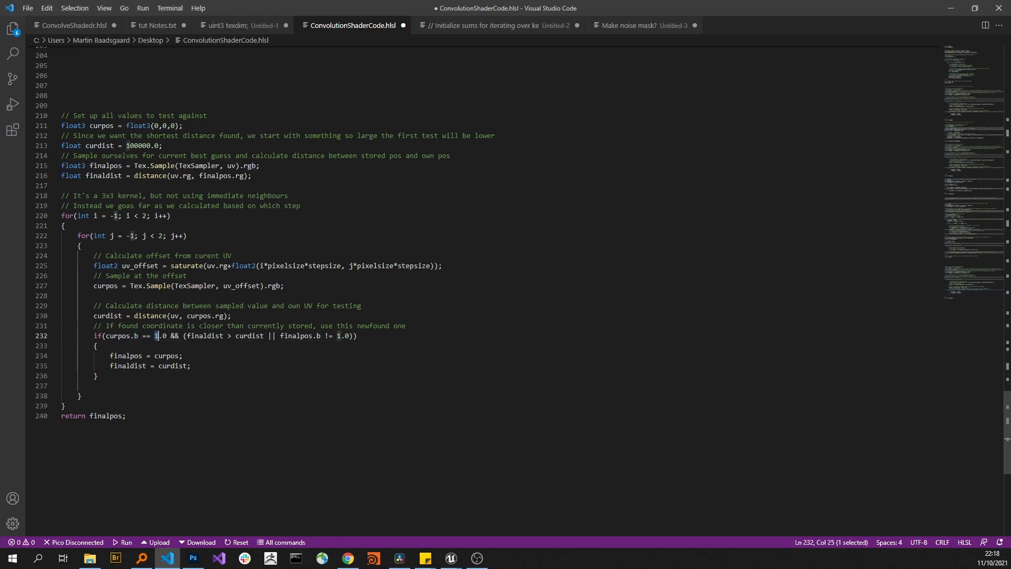
double_click(203, 335)
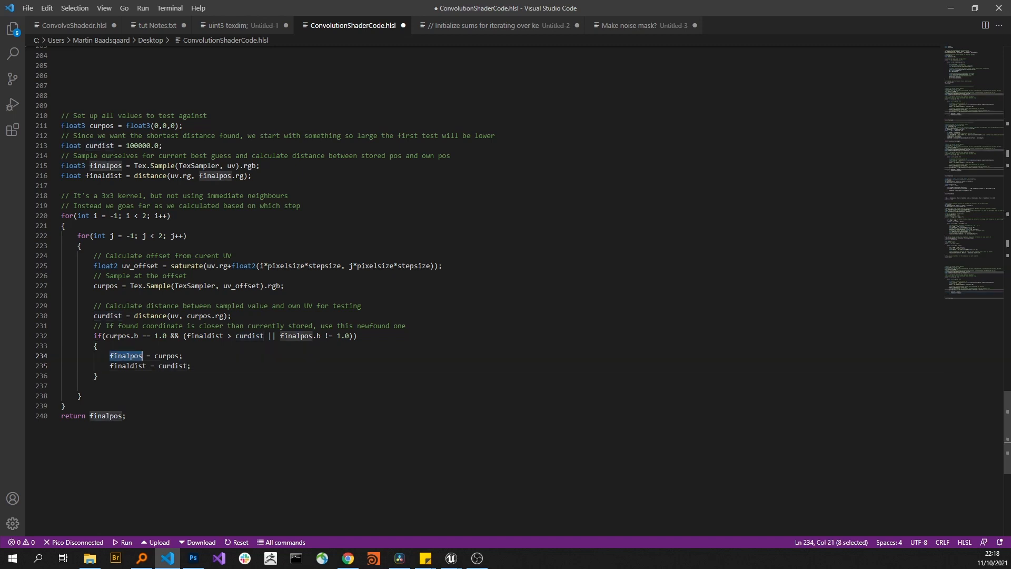
double_click(165, 355)
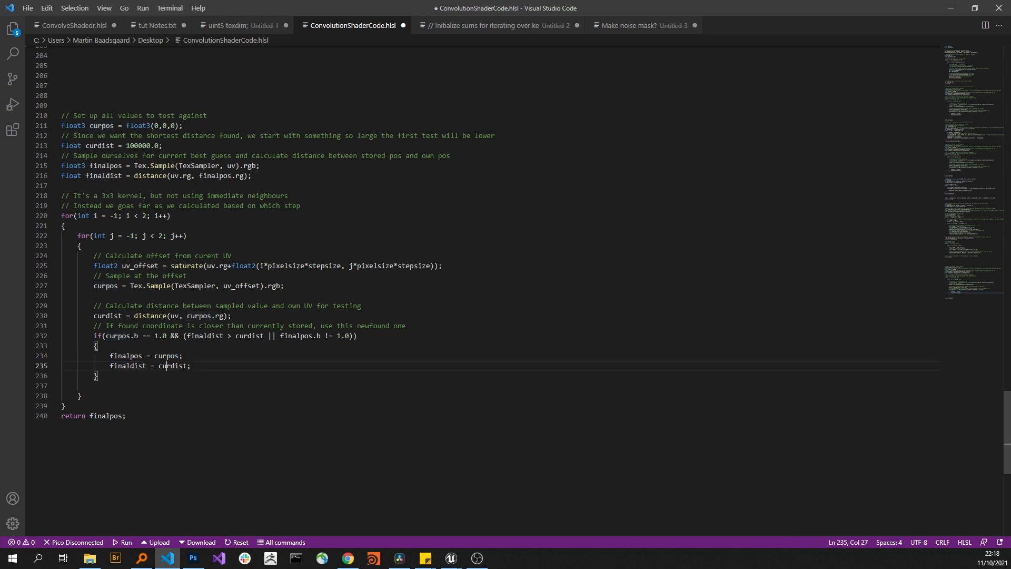
double_click(171, 366)
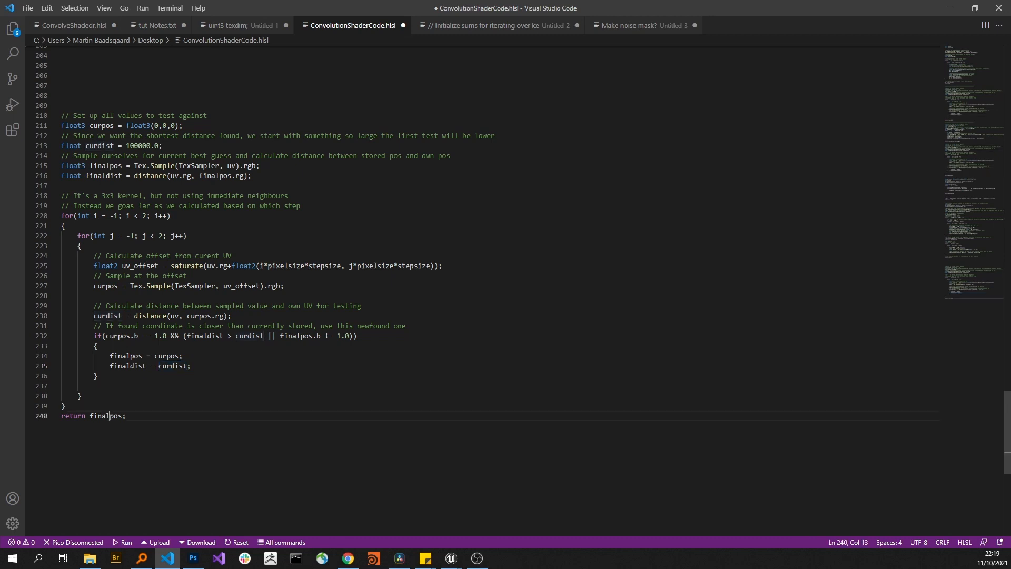
double_click(105, 415)
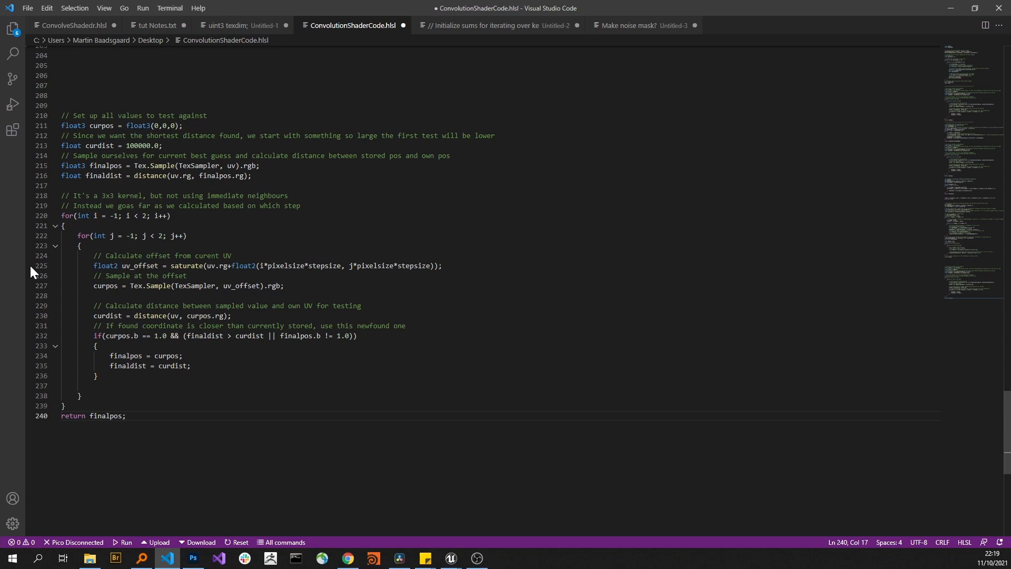
- Select BP_JumpFlood and run Do Step / Do All Steps to render the flower's distance field
left_click(450, 558)
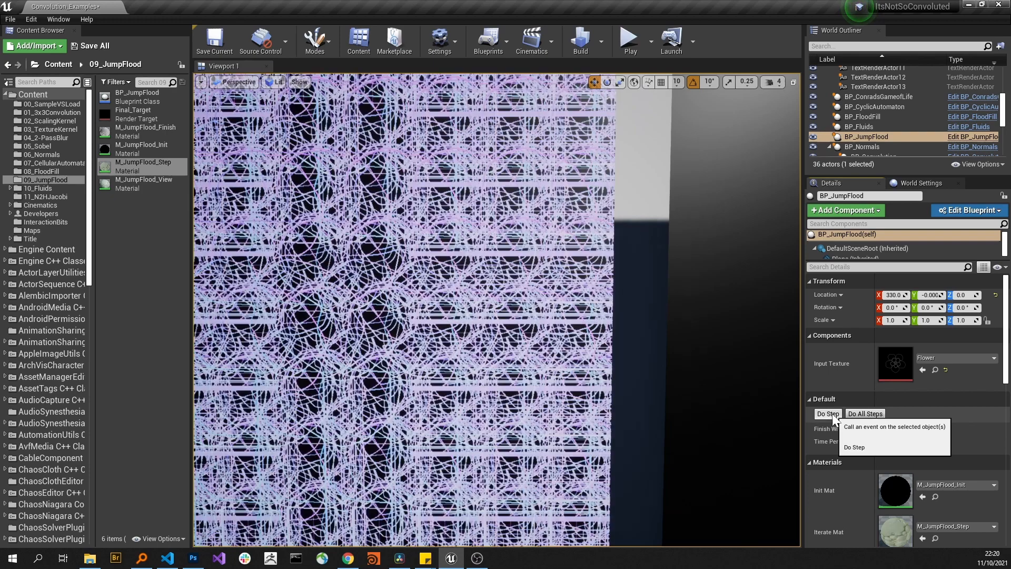
left_click(828, 412)
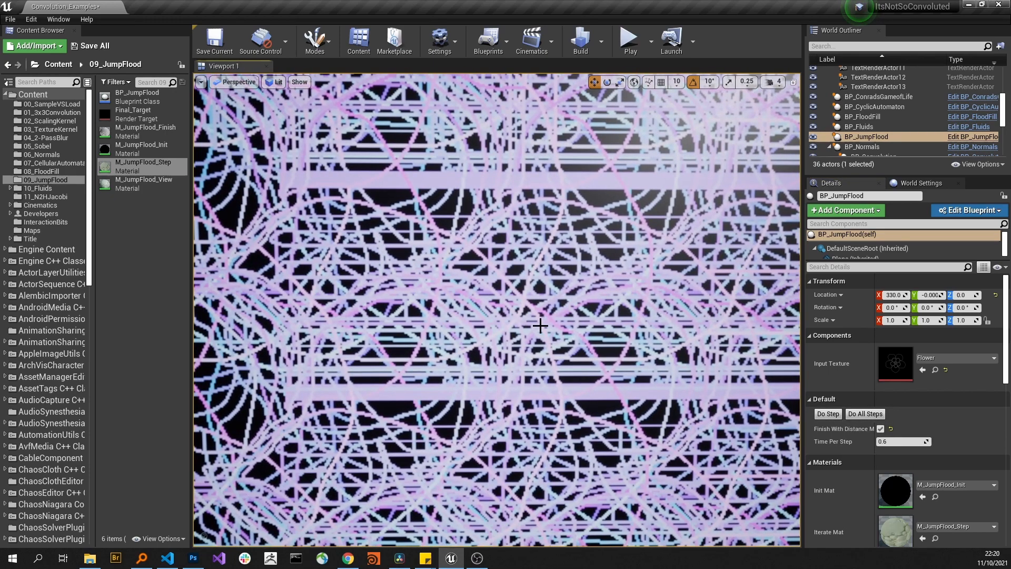
mouse_move(532, 297)
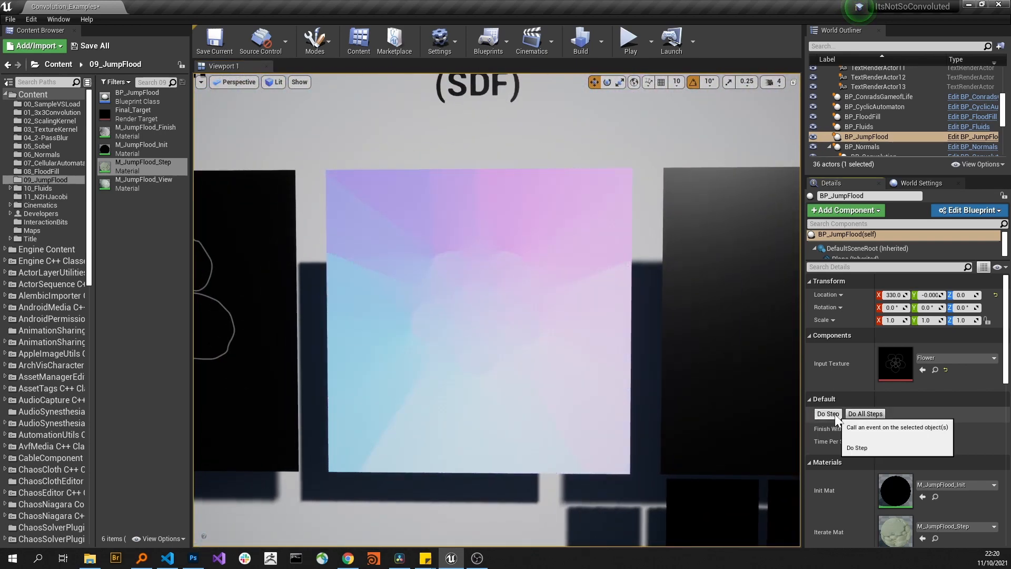
left_click(864, 413)
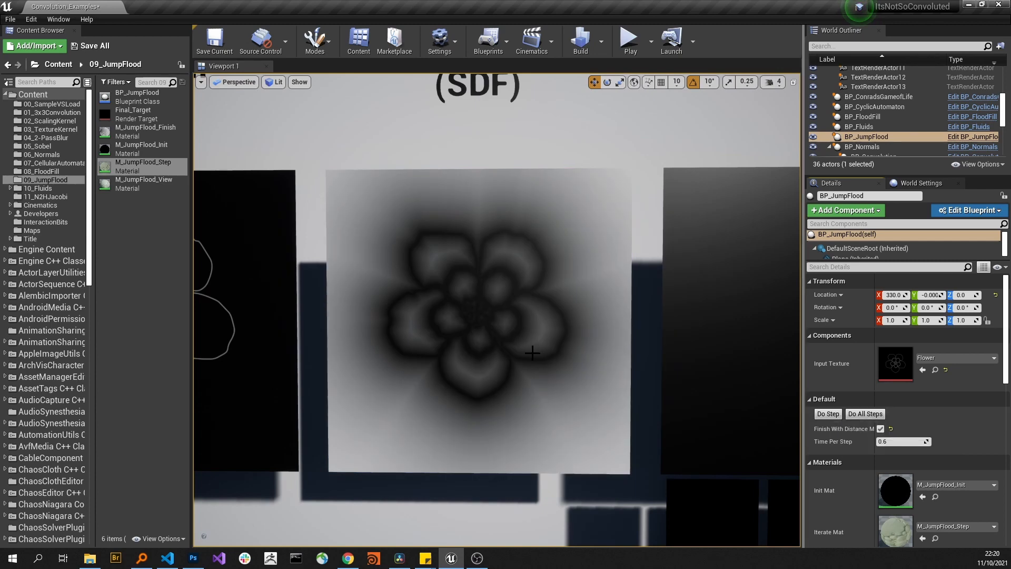